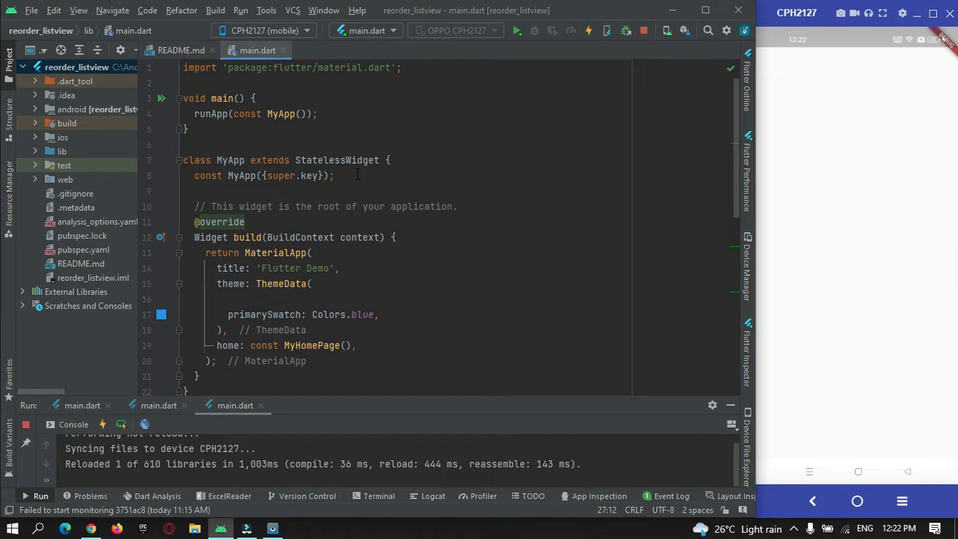
scroll(down, 3)
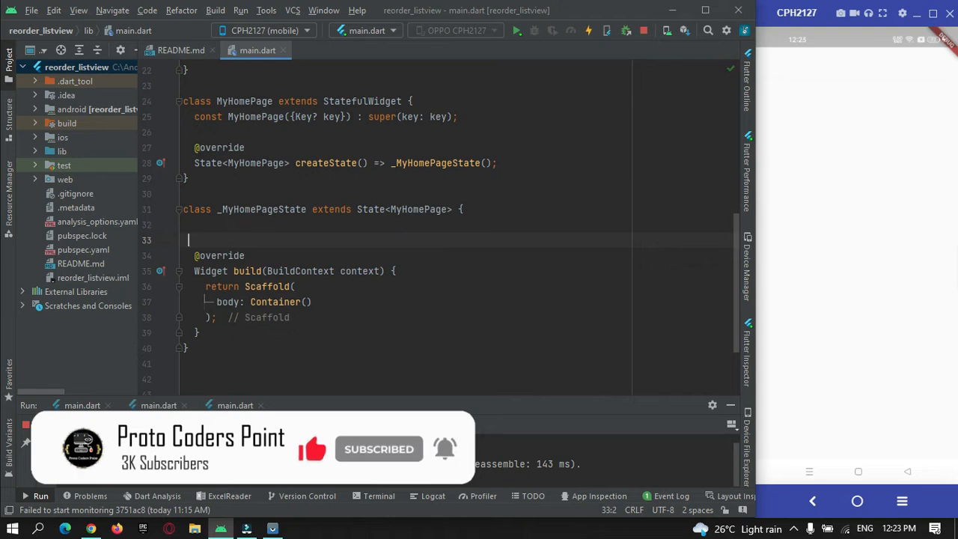
- Declare final List<int> _itemList = List<int>.generate(60, (index) => index)
text(final)
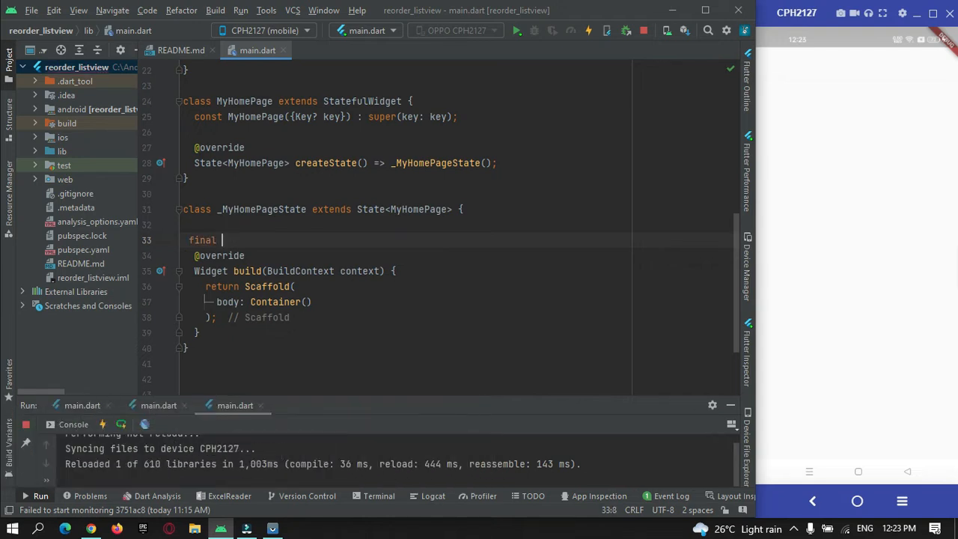
text(Lst)
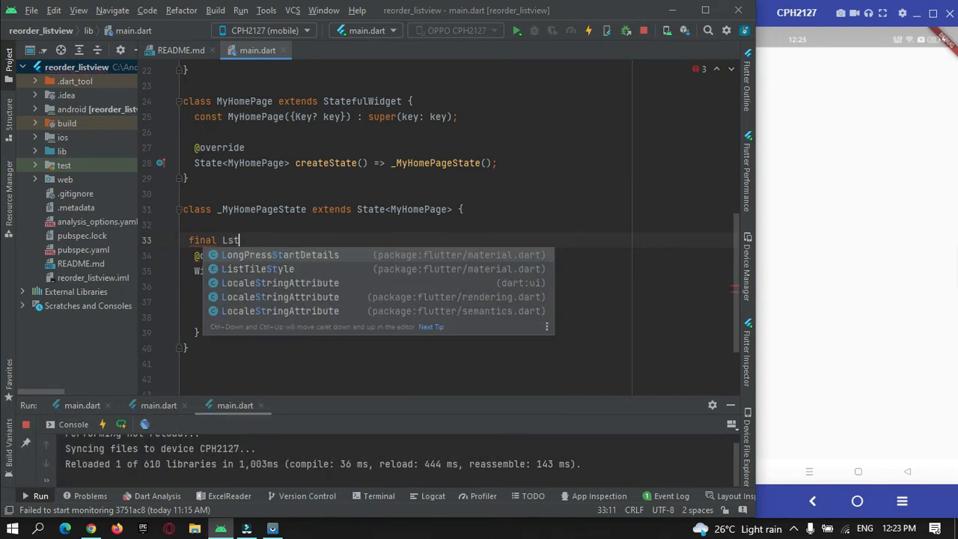
text(ist<>)
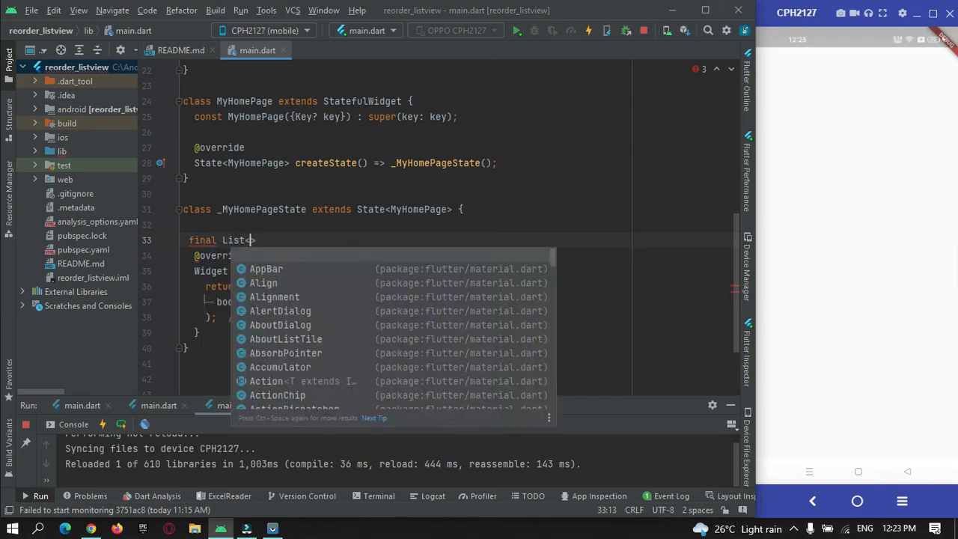
text(int>)
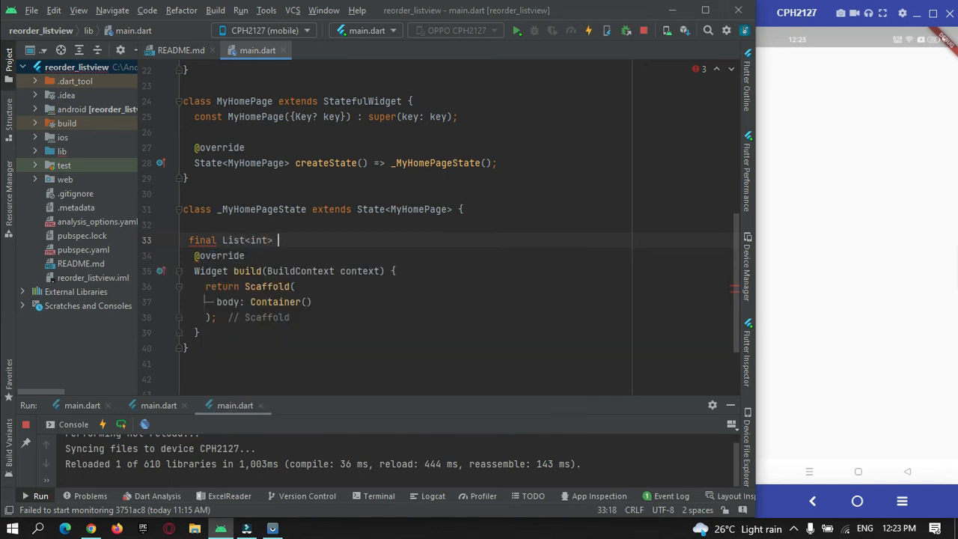
text(_itemList)
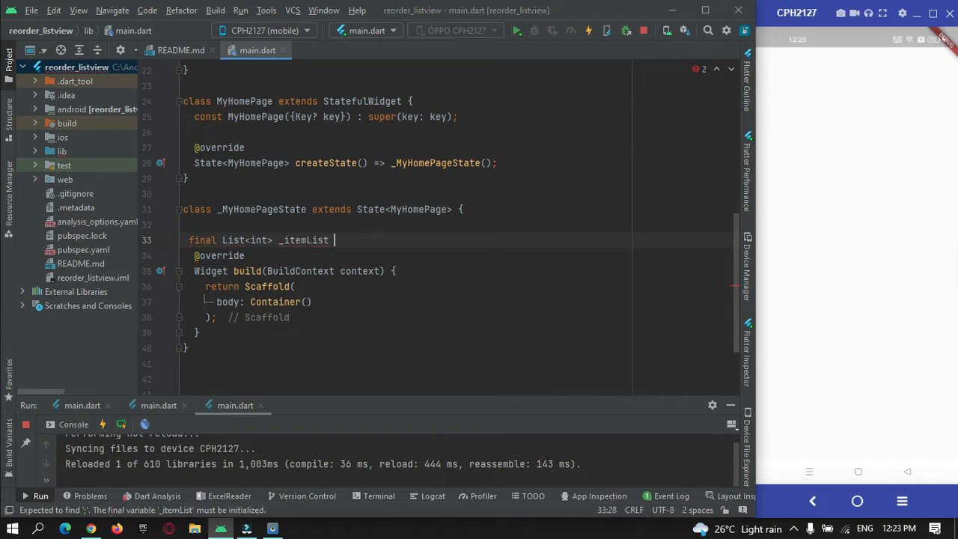
text(= List)
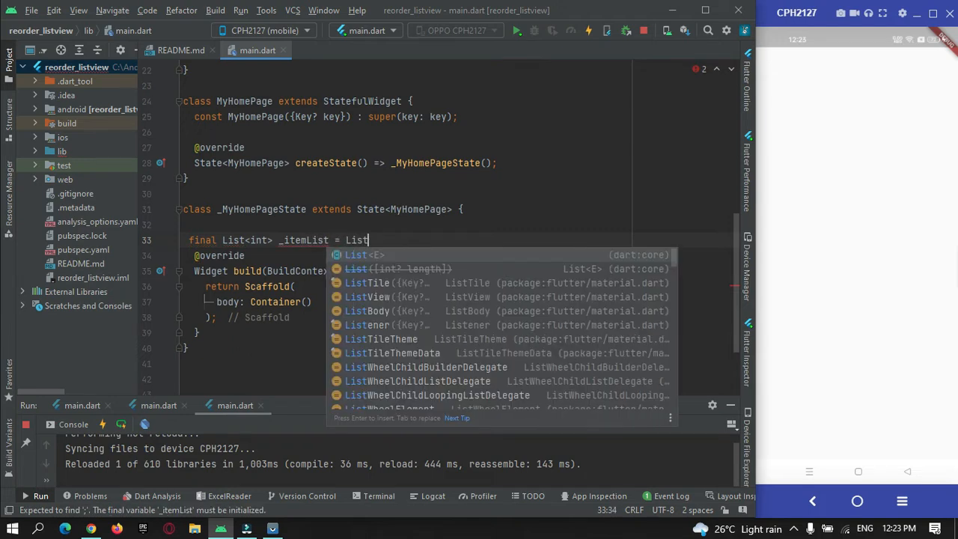
text(<int)
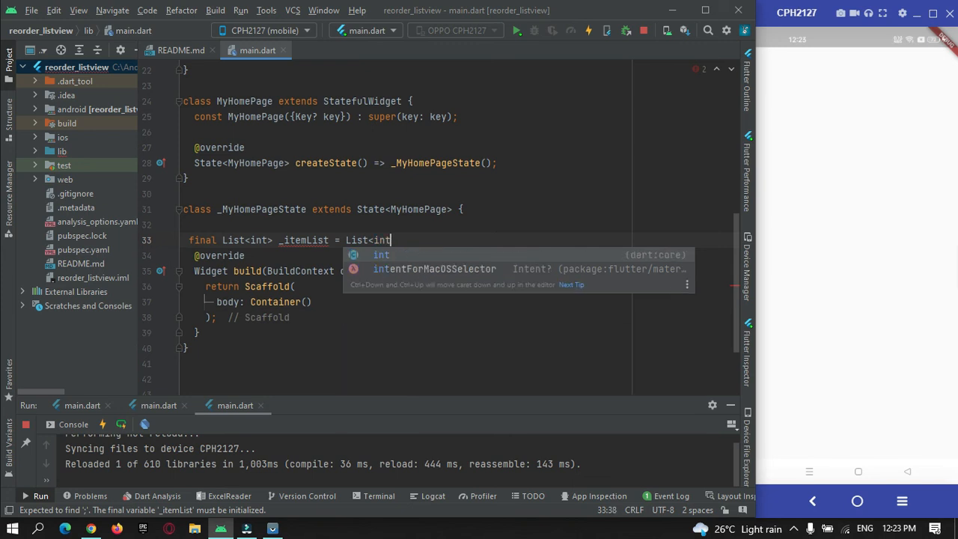
text(>.generate(length, (index) => null)
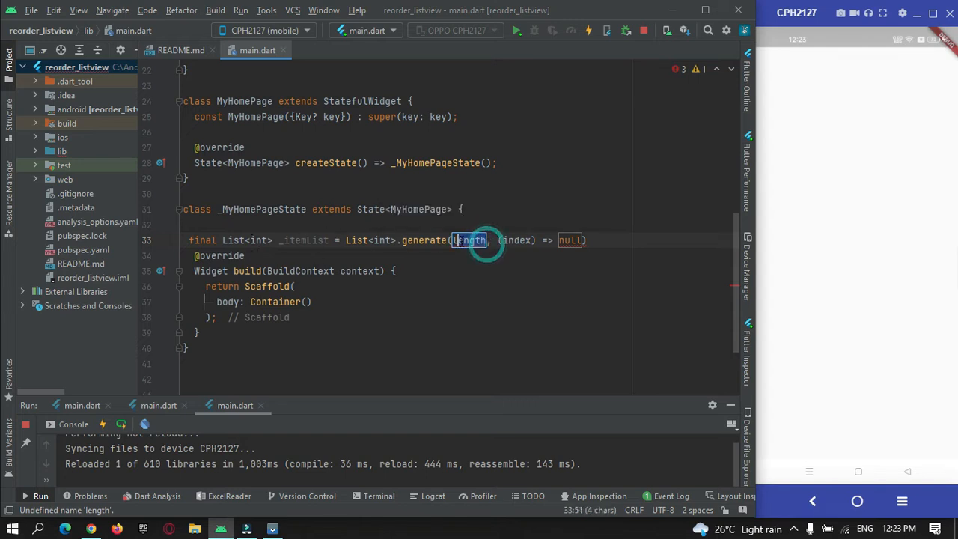
text(60)
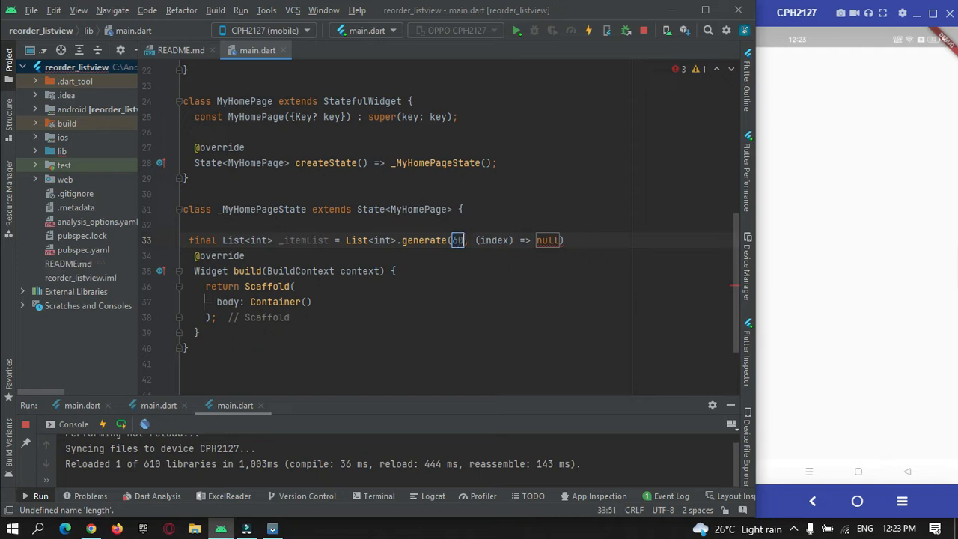
double_click(548, 240)
text(i)
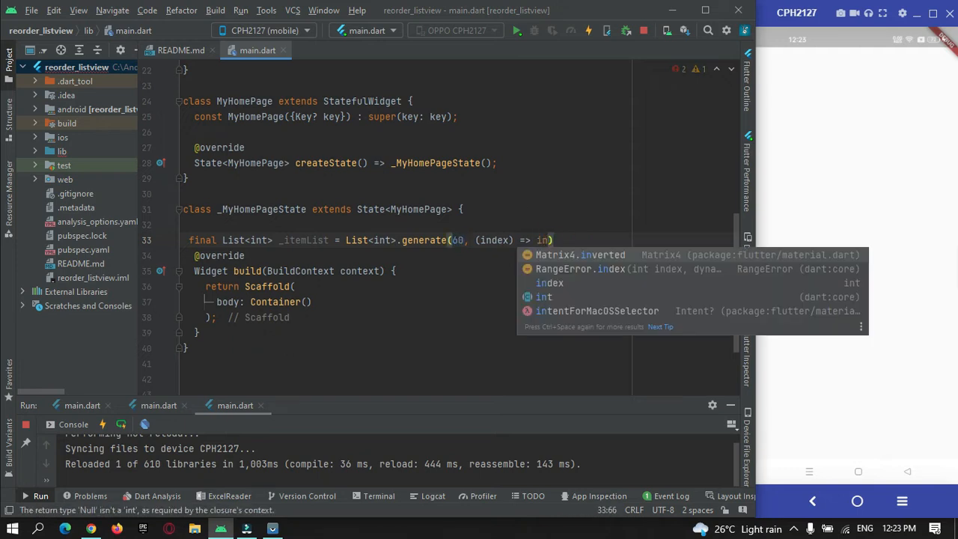
text(dex)
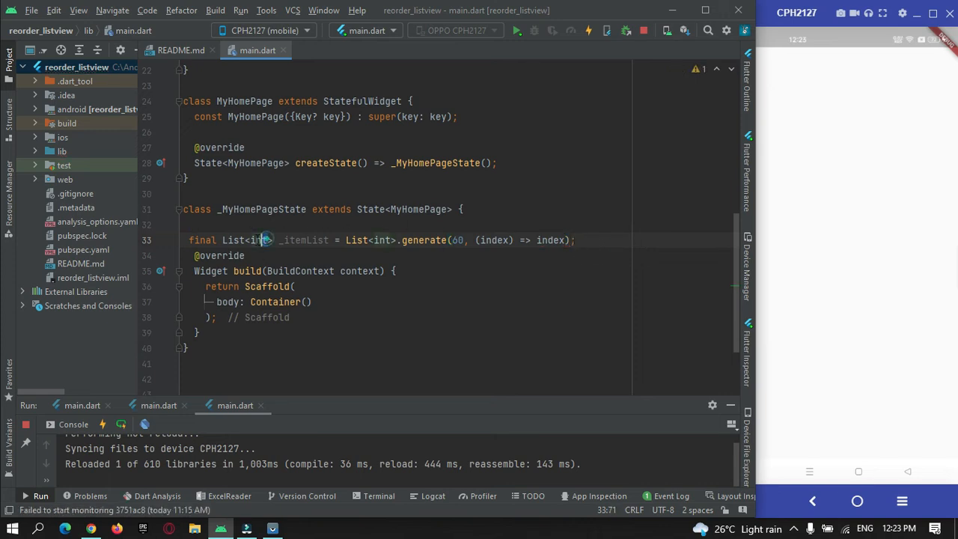
double_click(303, 239)
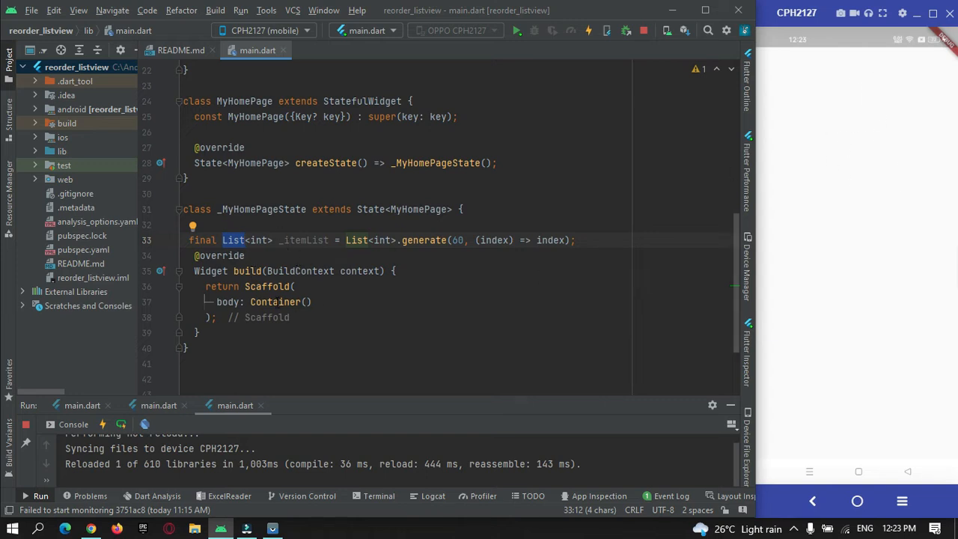
- Swap Container() for ReorderableListView, adding children and an onReorder(oldIndex, newIndex) callback via quick fixes
double_click(275, 302)
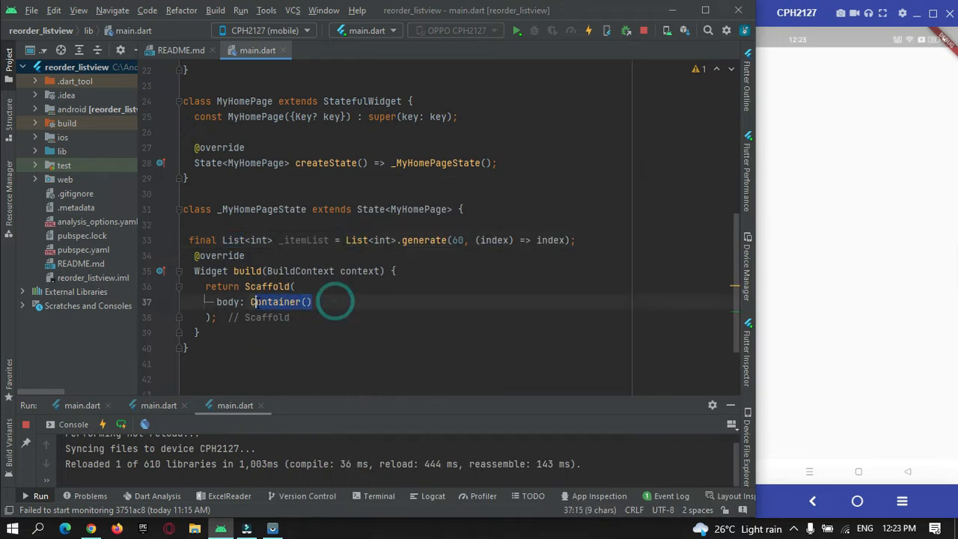
key(Delete)
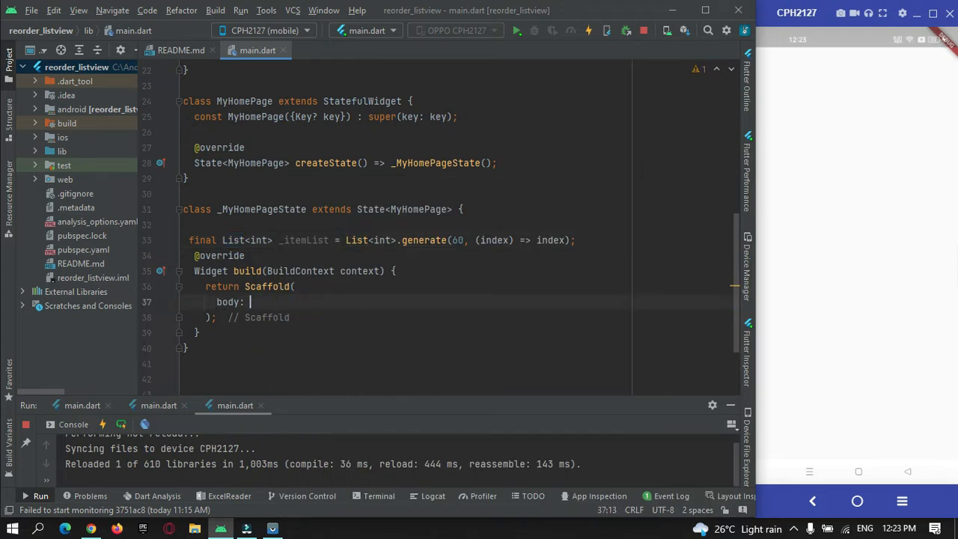
text(ReorderableListView()
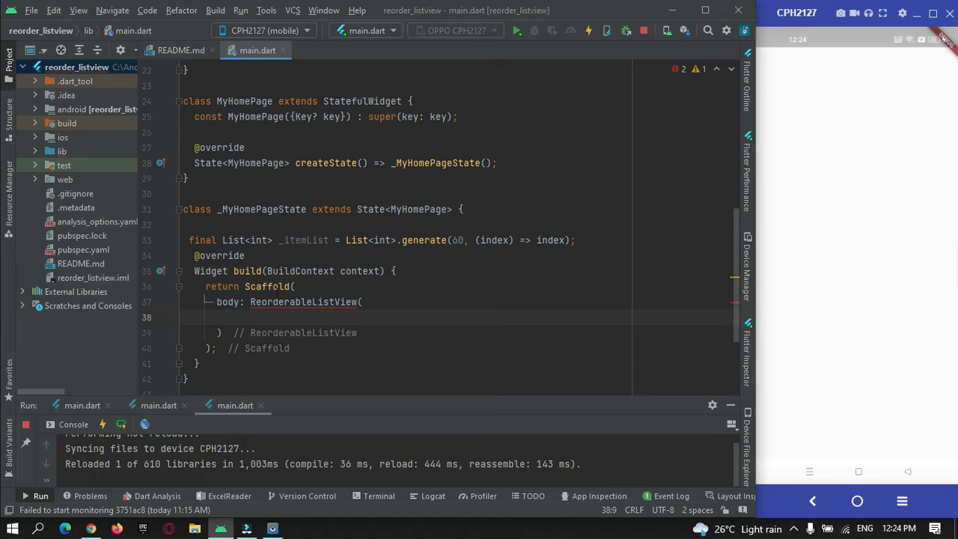
click(277, 302)
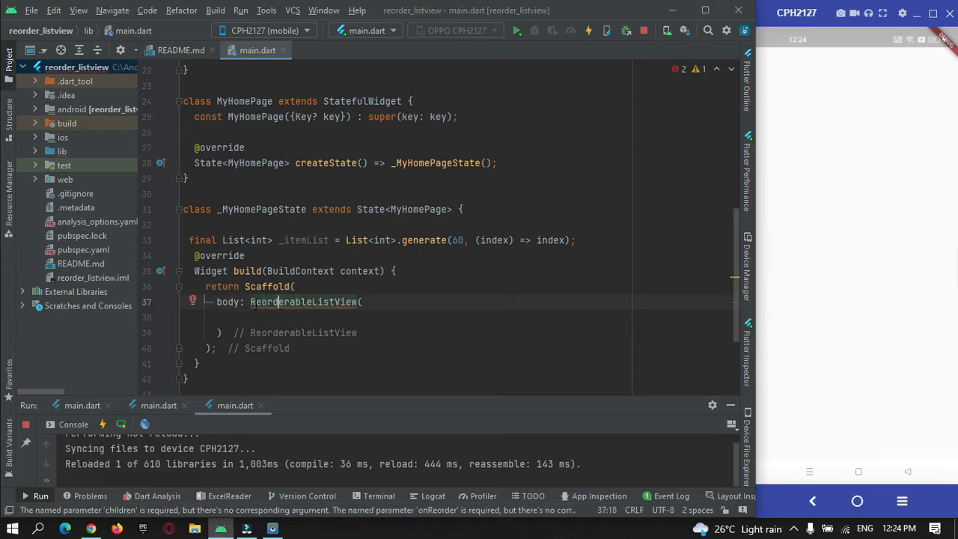
click(198, 299)
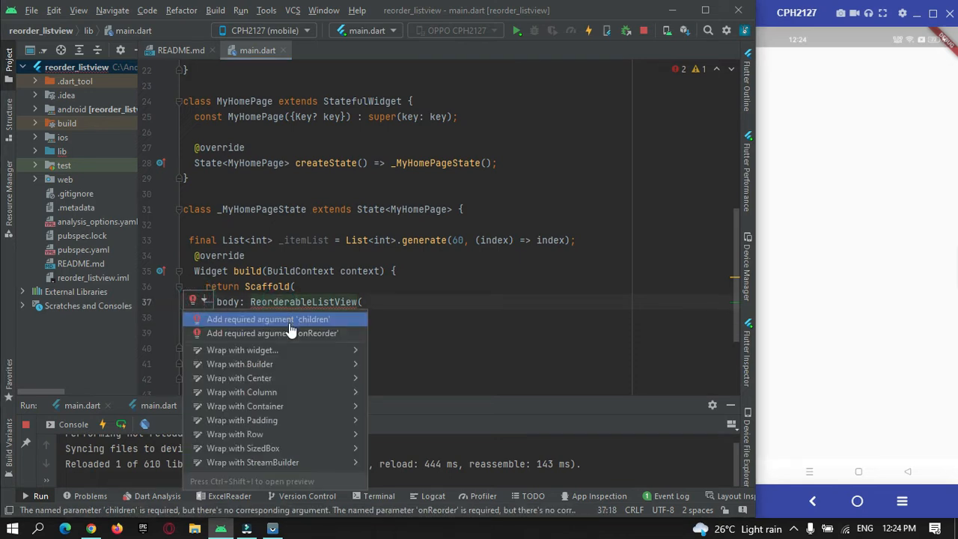
click(268, 318)
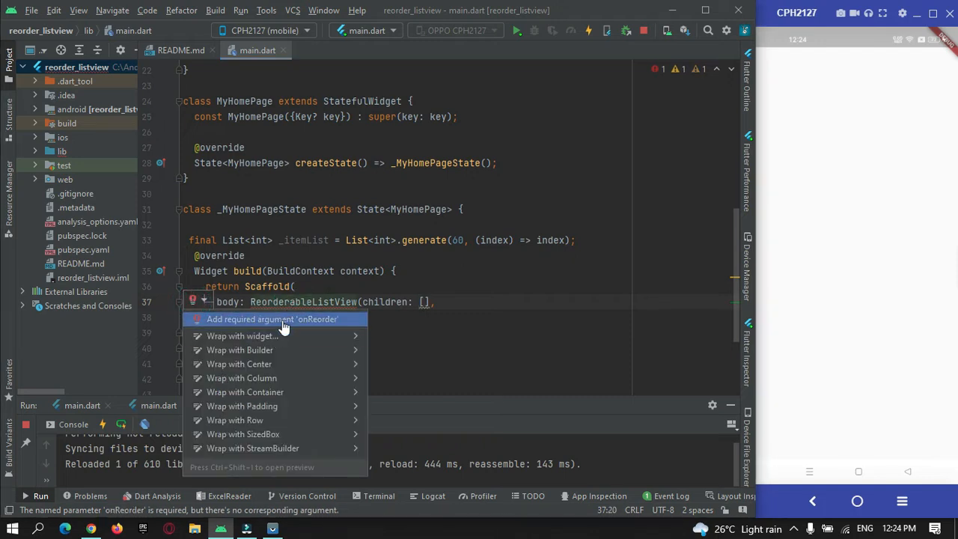
click(272, 319)
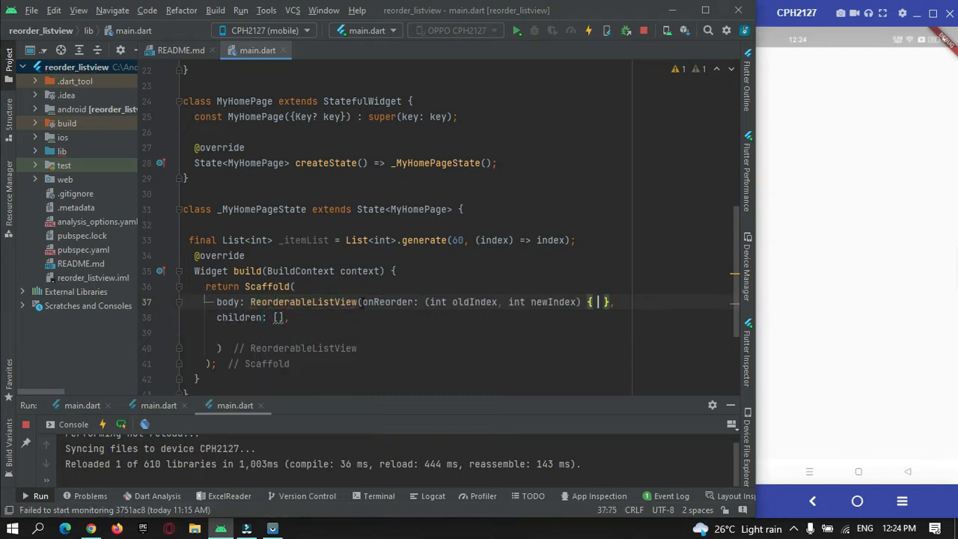
key(enter)
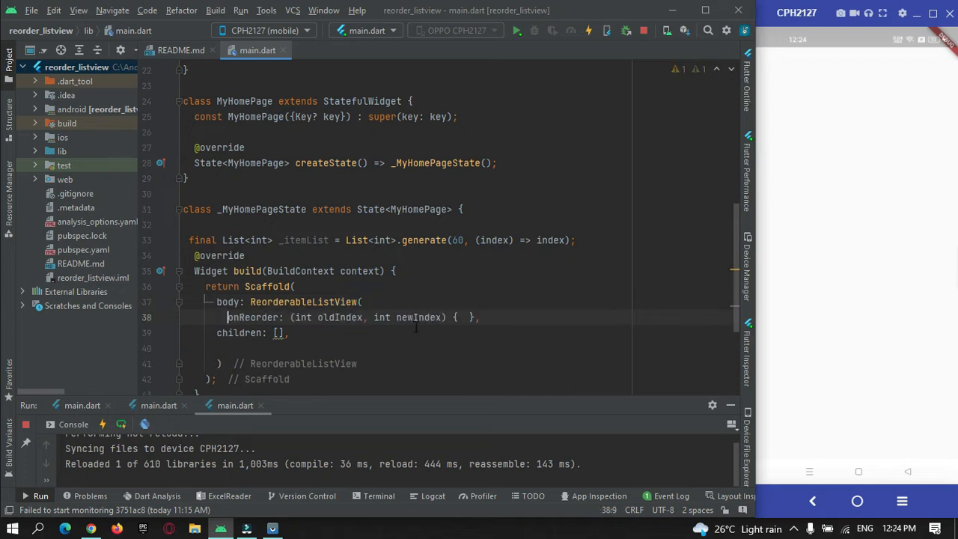
key(enter)
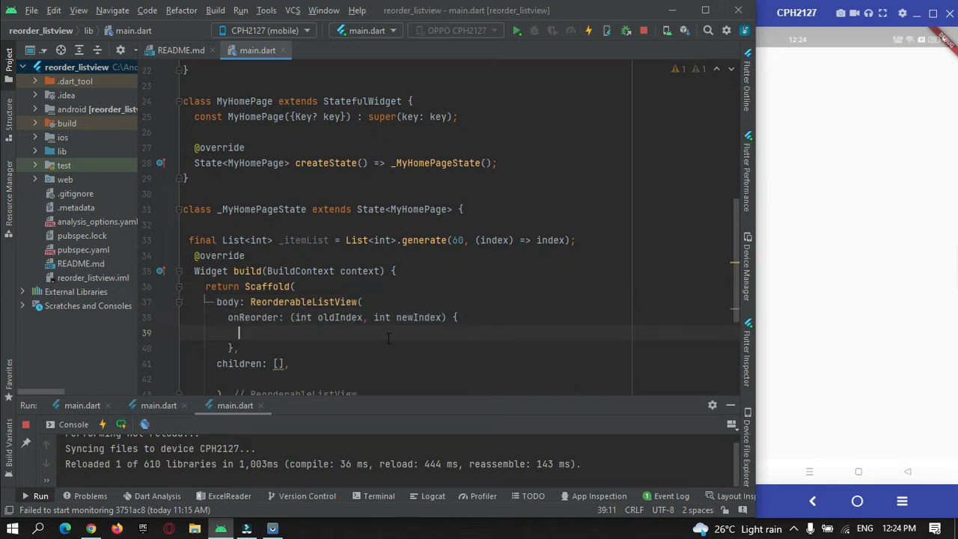
- Add the placeholder comment '// our login' inside the onReorder callback
text(//)
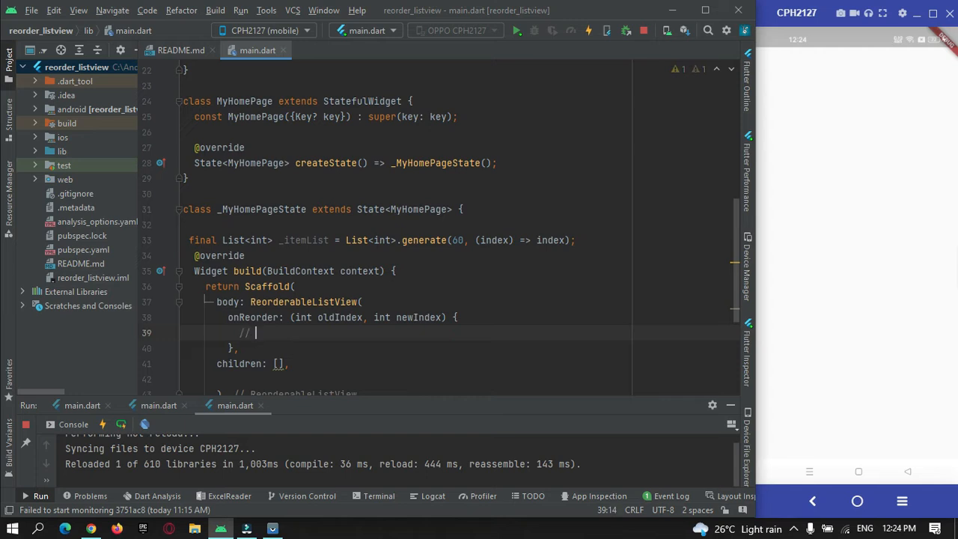
text(ord)
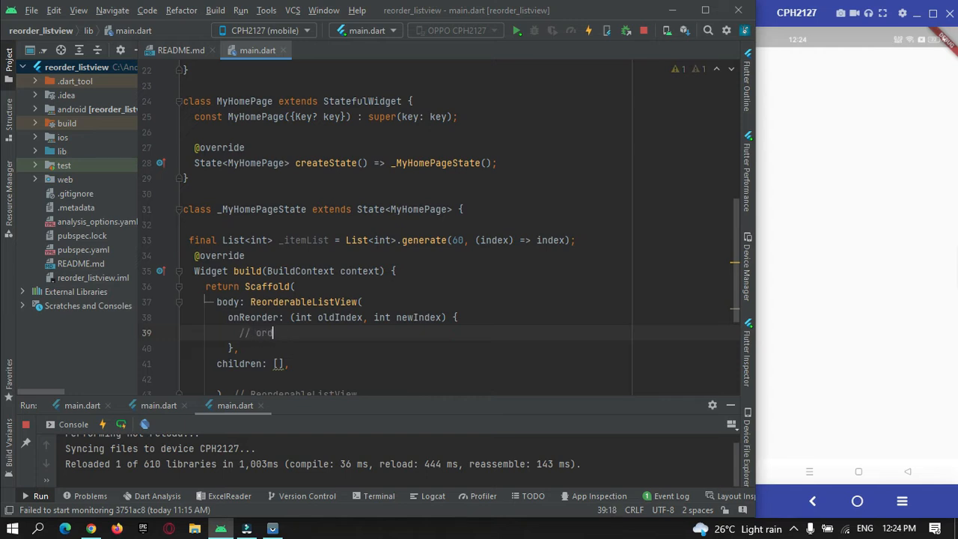
text(our lo)
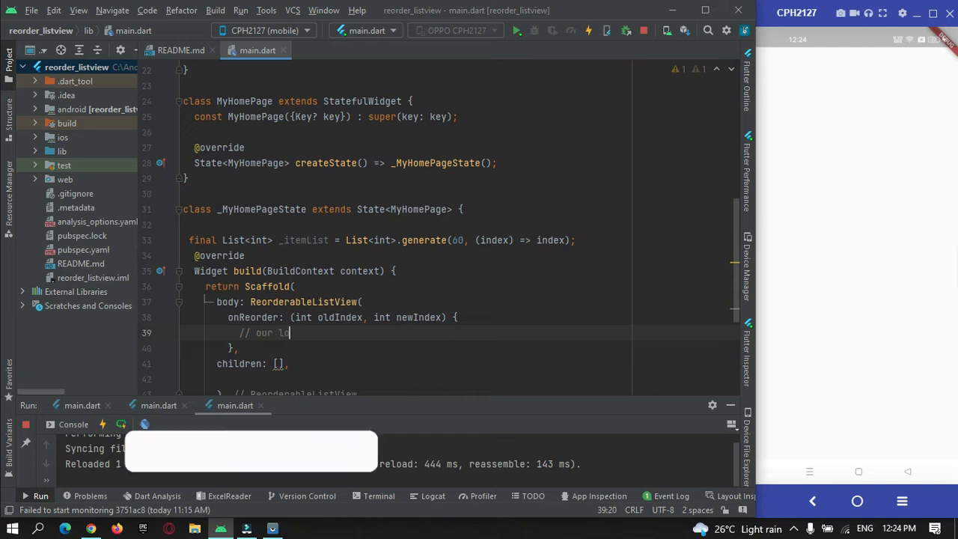
text(gin)
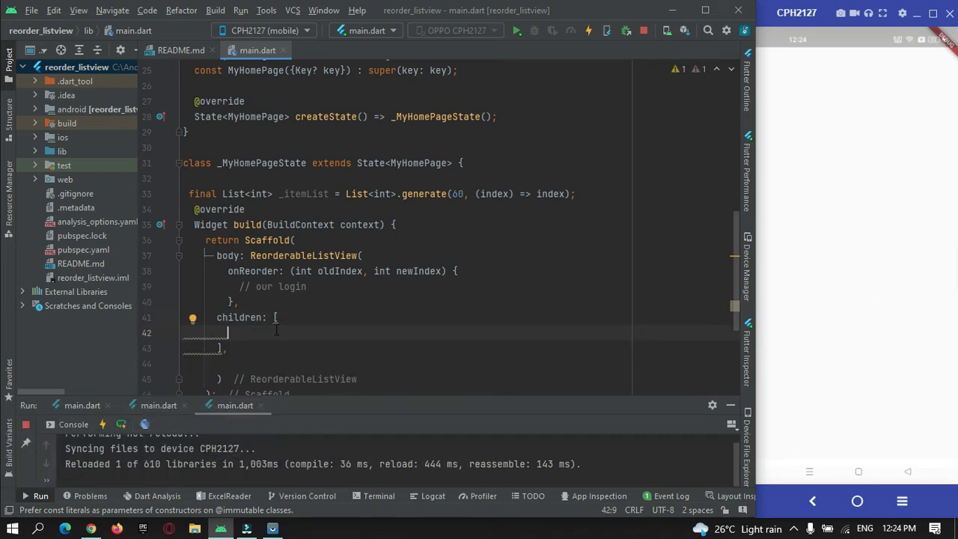
- Write the loop for (int index = 0; index < _itemList.length; index++) inside children
text(f)
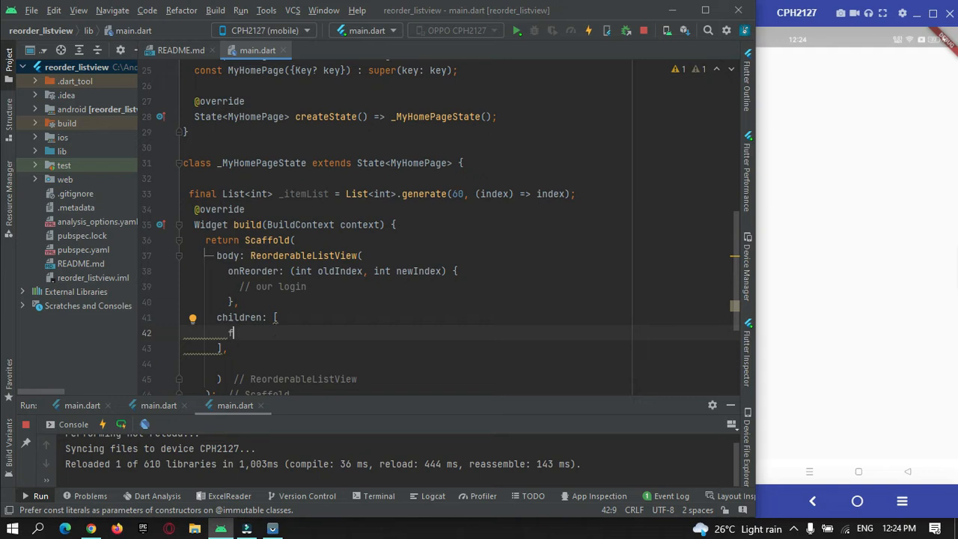
text(for)
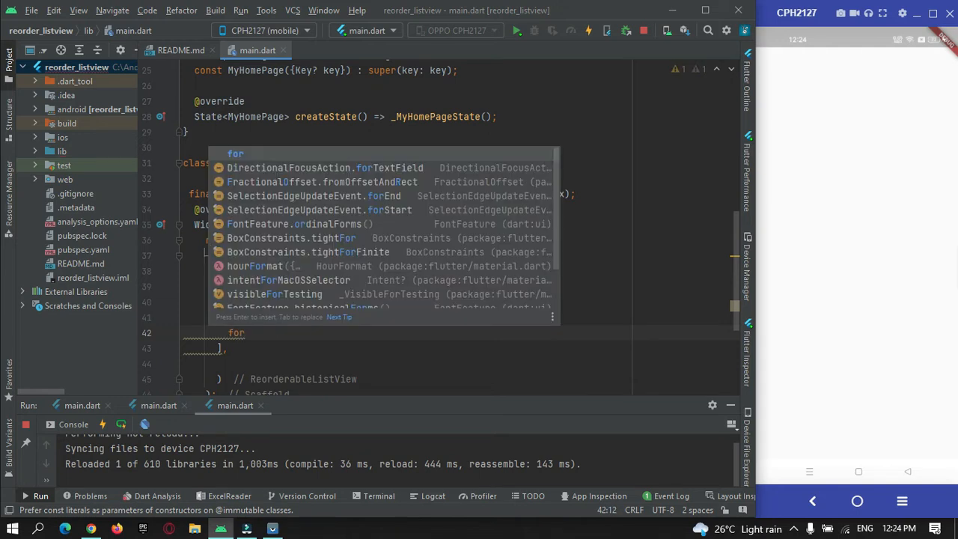
text(int))
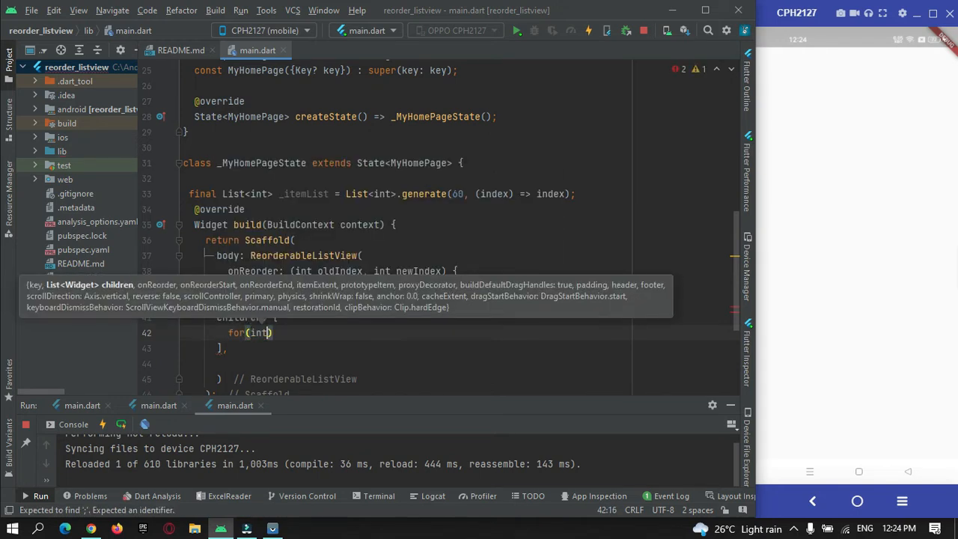
text(index = 0 l)
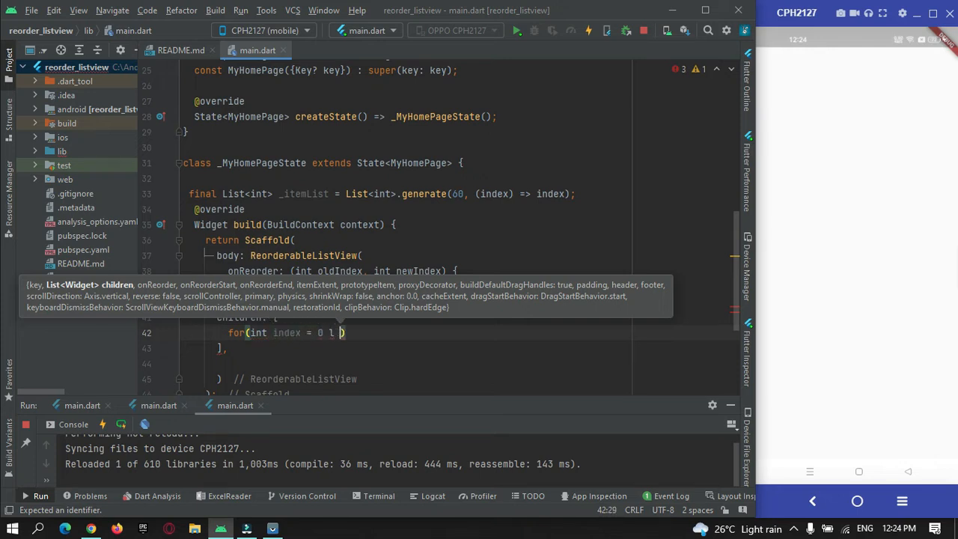
text(; i)
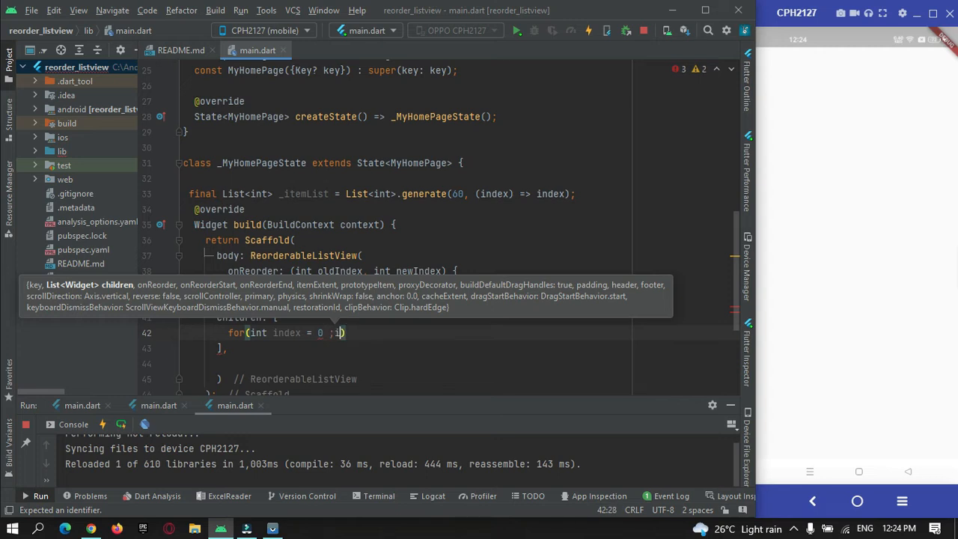
text(ndex<_itemList.length;)
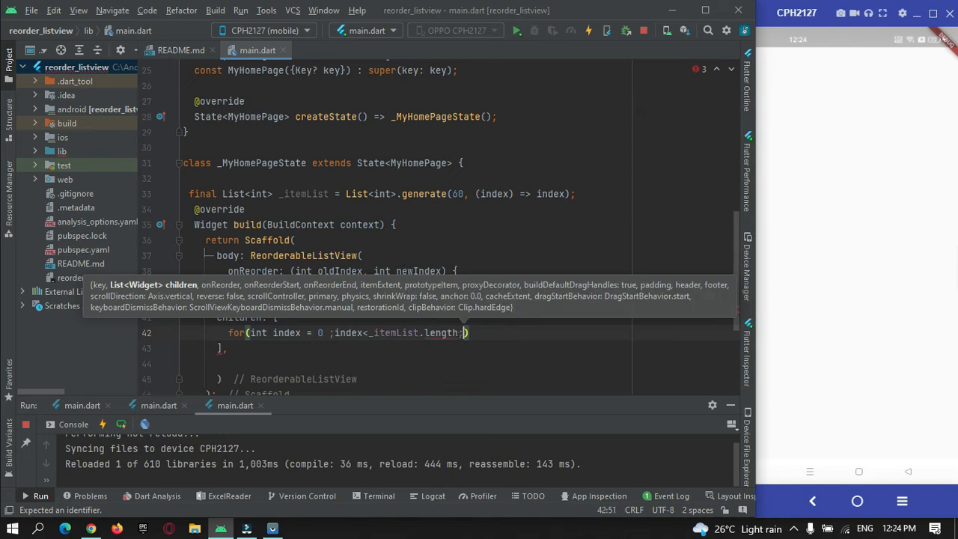
text(index++)
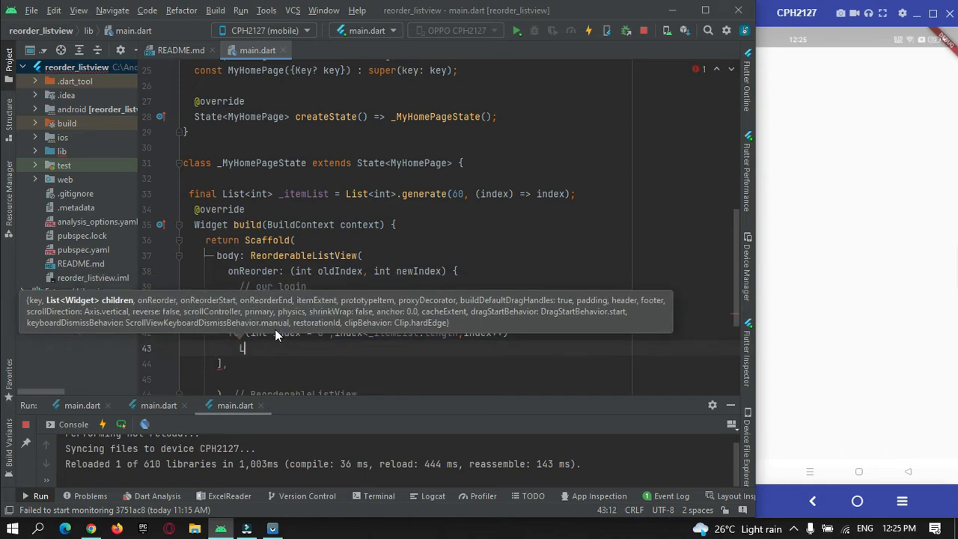
- Build a ListTile per item with title Text('Item ${_itemList[index]}') and key Key("${index}")
text(ListTile())
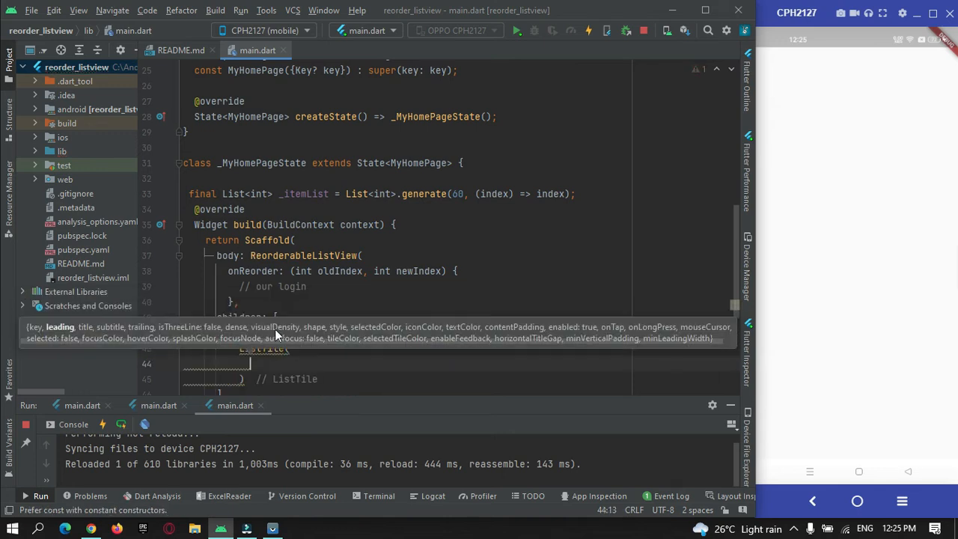
text(t)
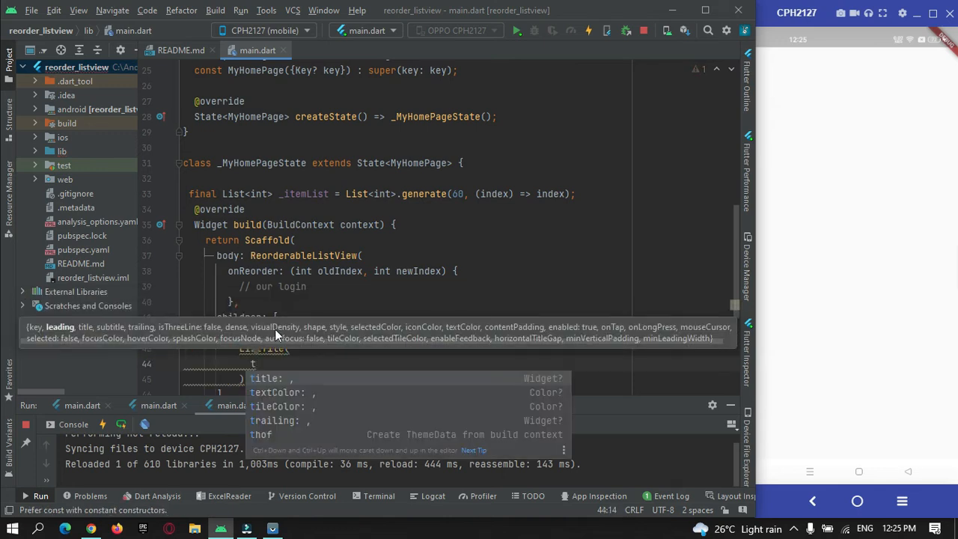
text(Text(''),)
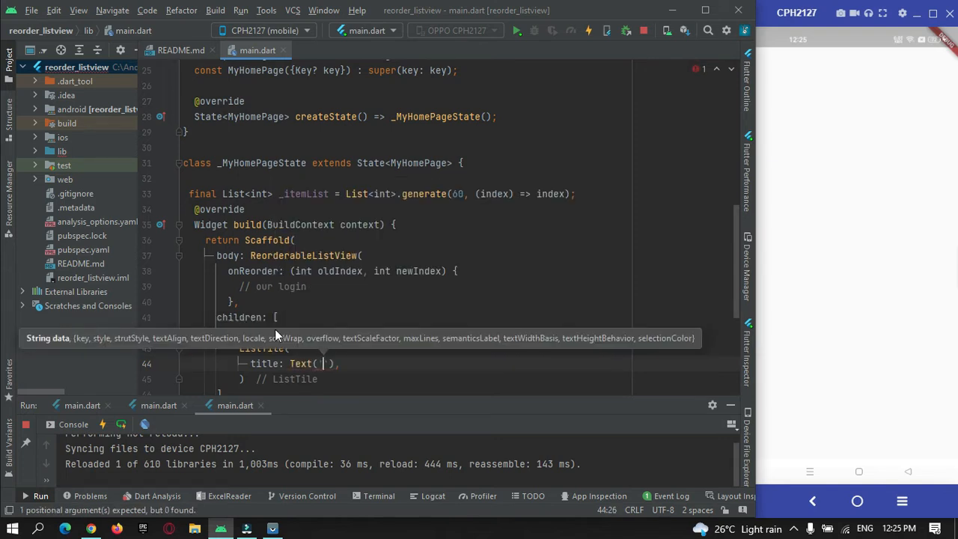
text(Item)
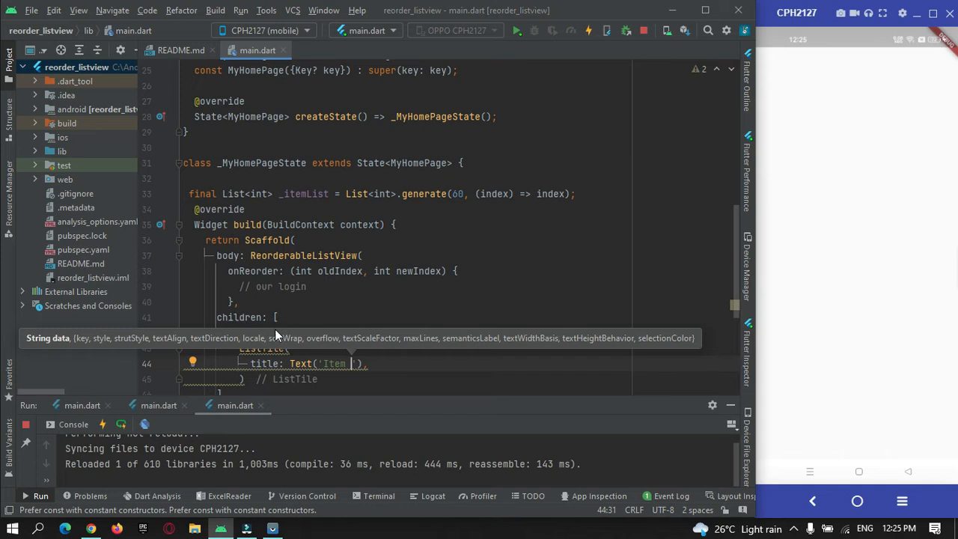
text(${})
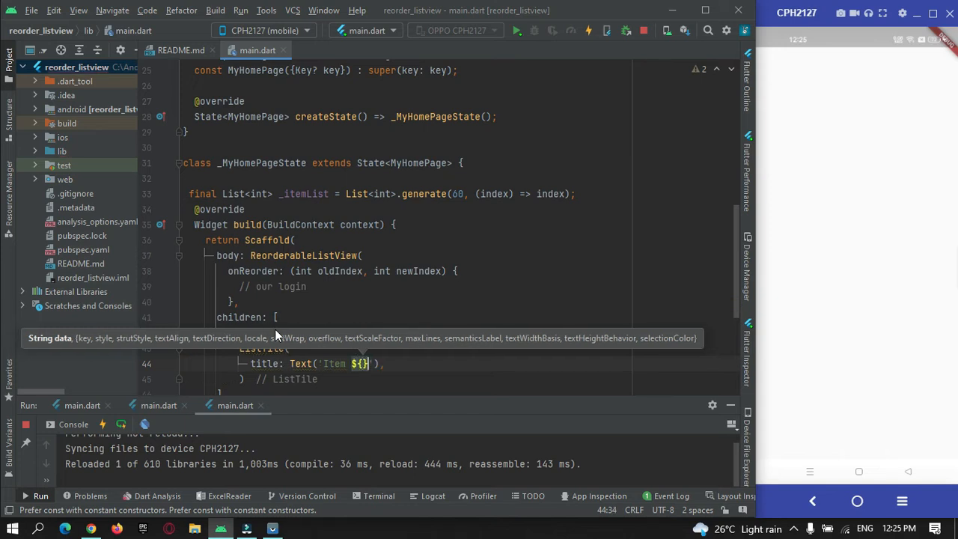
text(_itemList)
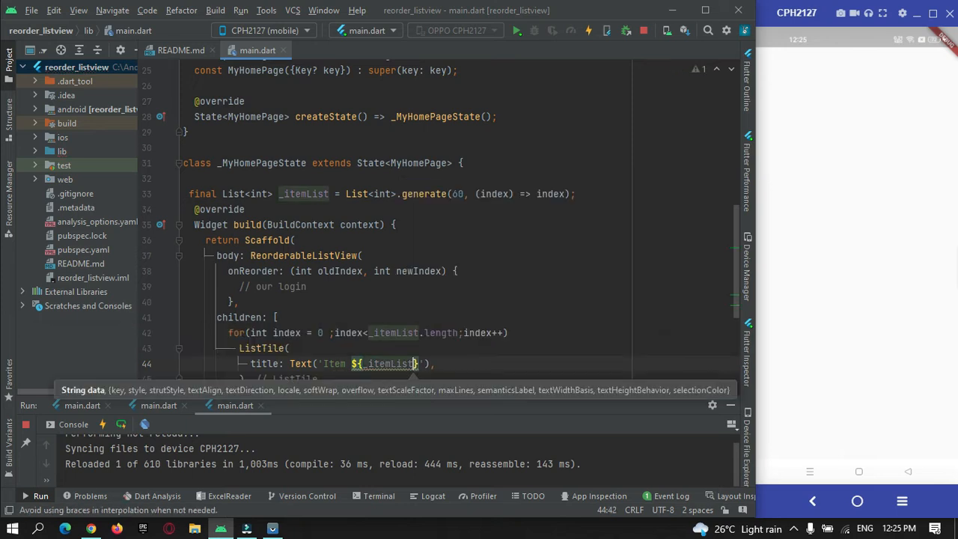
text(index])
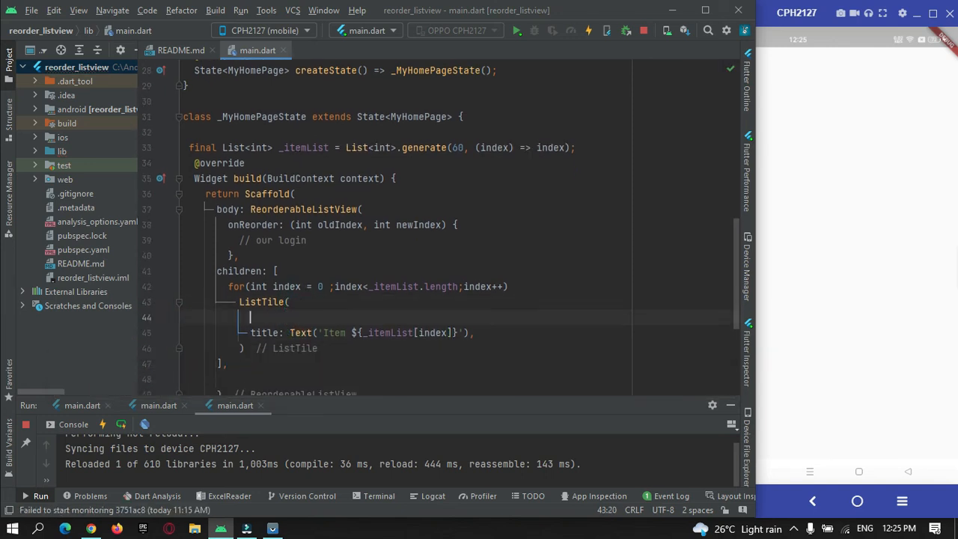
text(key: K)
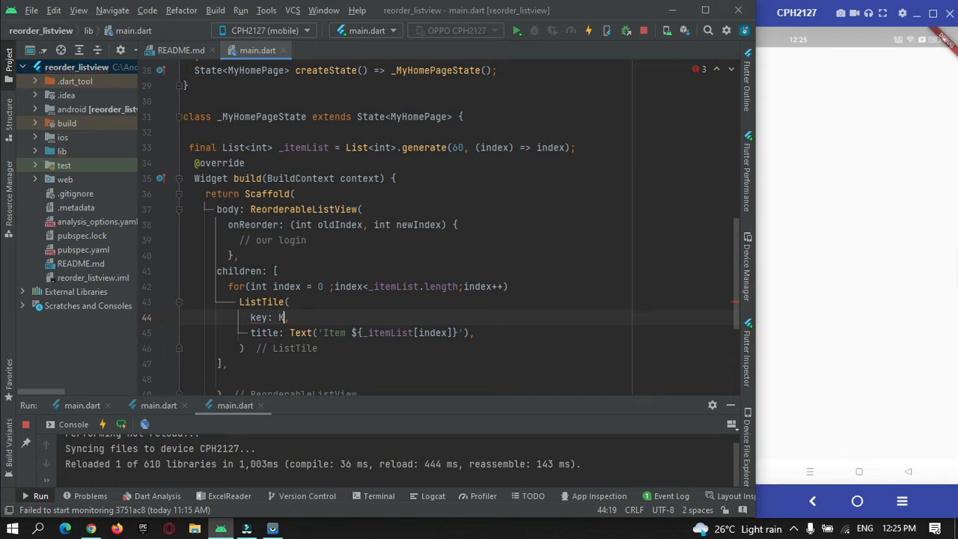
text(ey("${index)
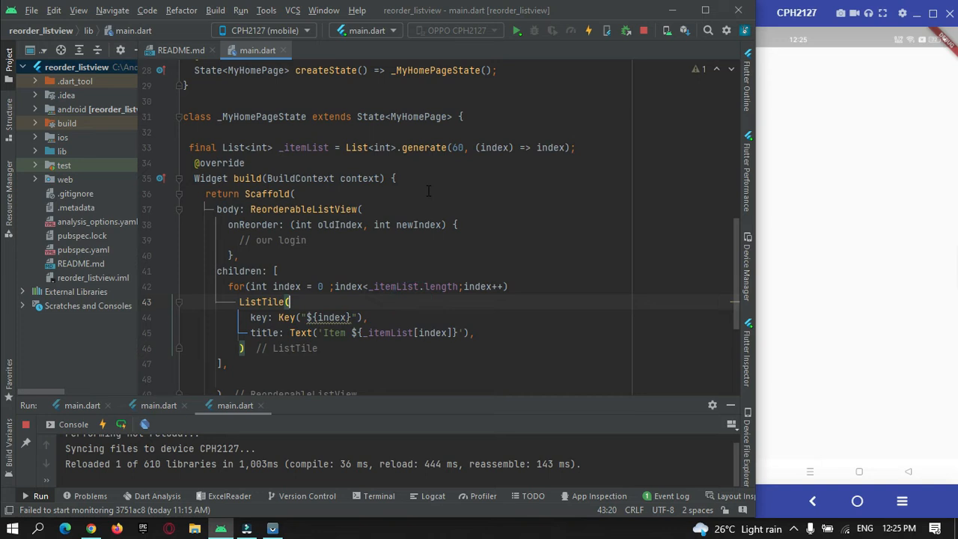
mouse_move(516, 30)
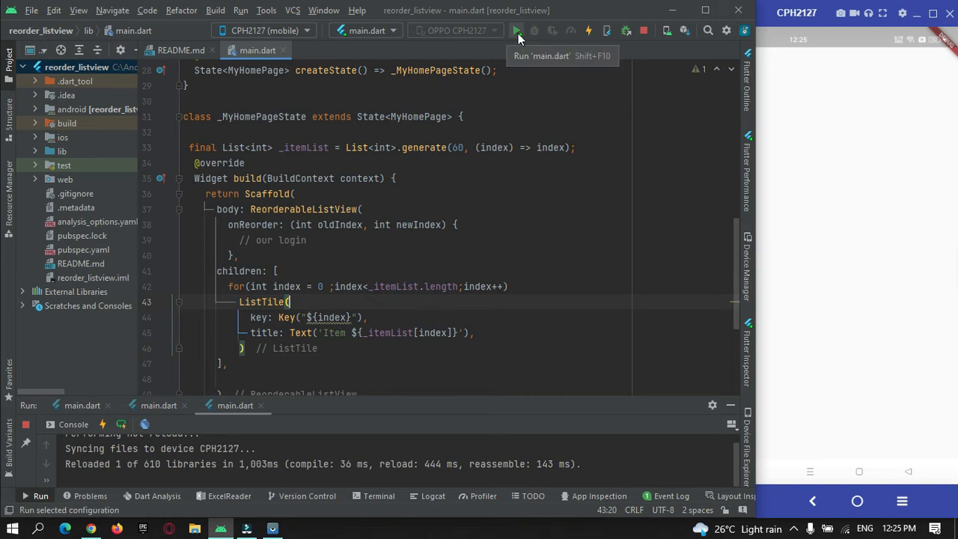
- Run main.dart on the CPH2127 phone to show the Item list
click(517, 30)
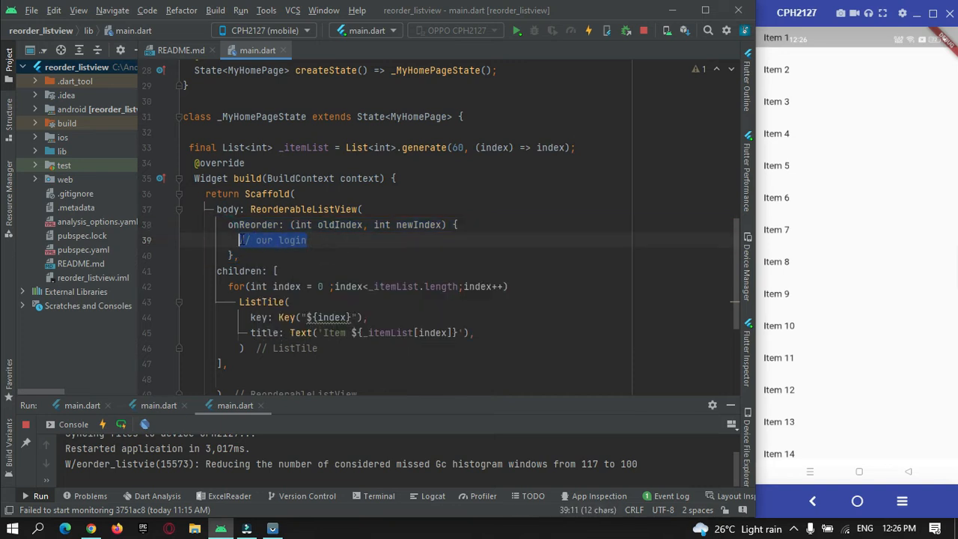
- Replace the comment with setState containing if (newIndex > oldIndex) { newIndex -= 1; }
key(Delete)
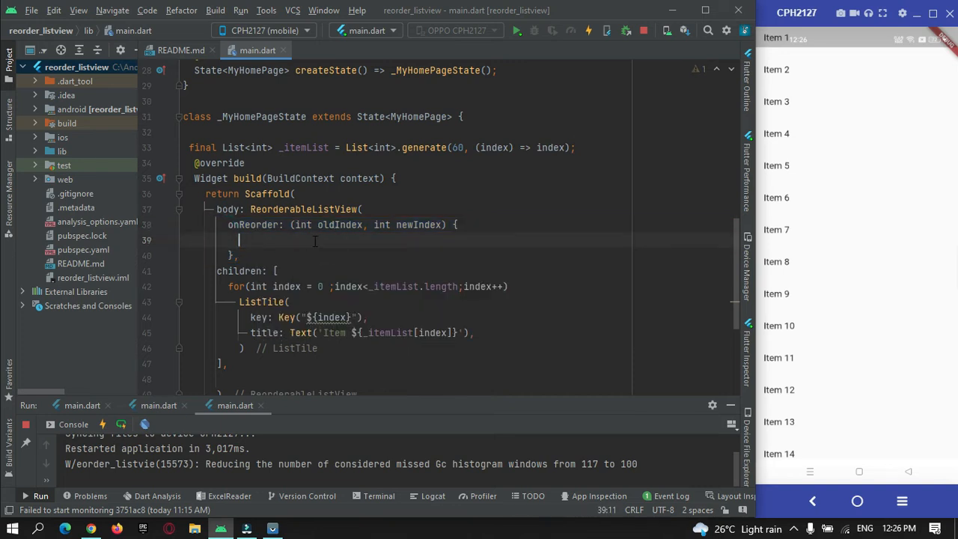
double_click(336, 224)
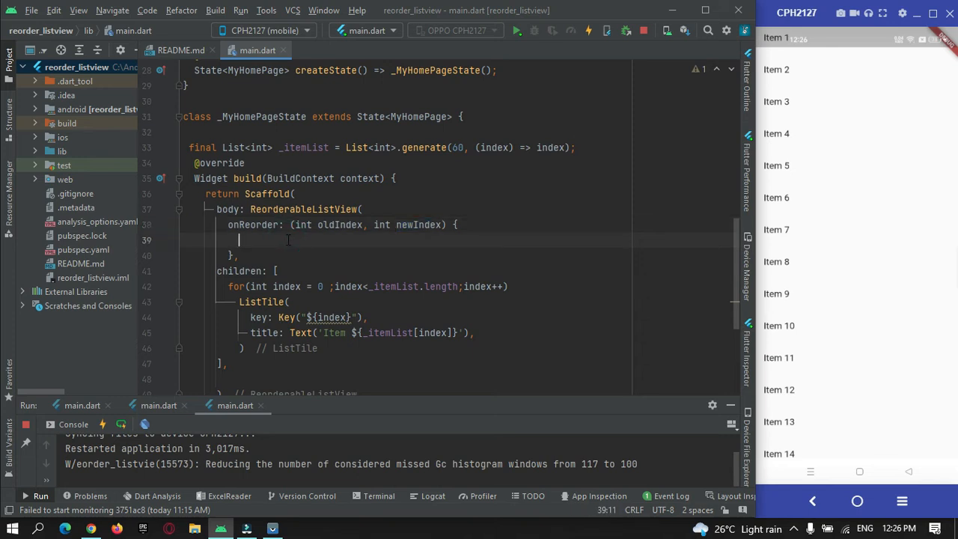
text(st)
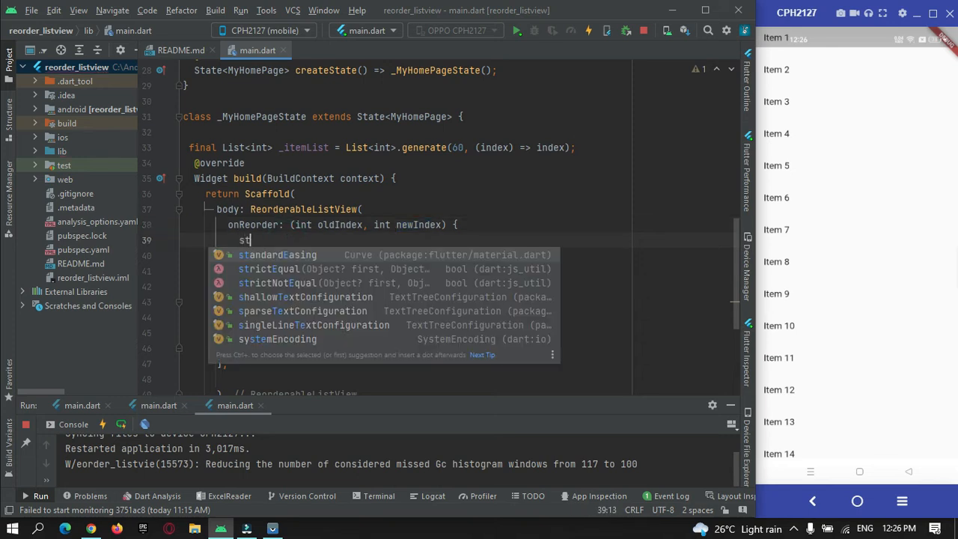
text(etState(() {)
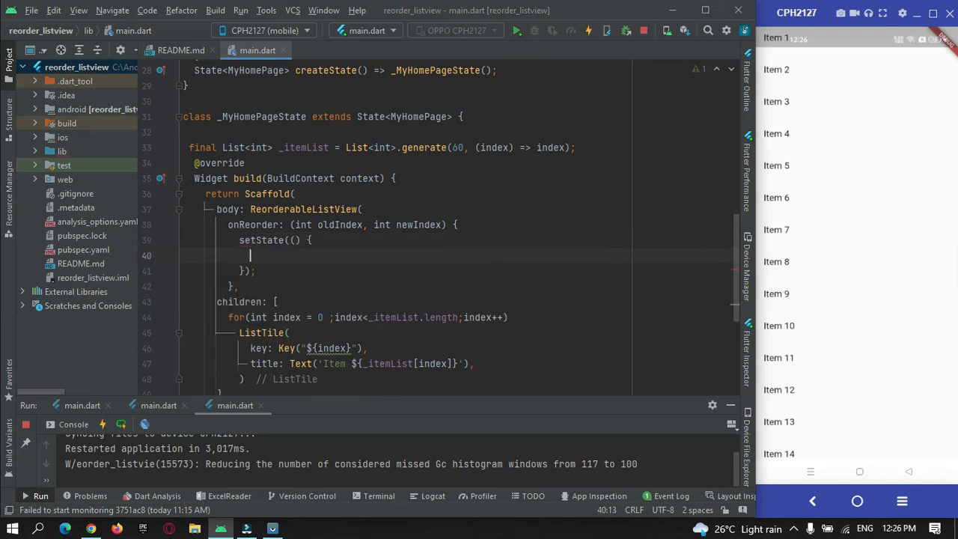
text(in)
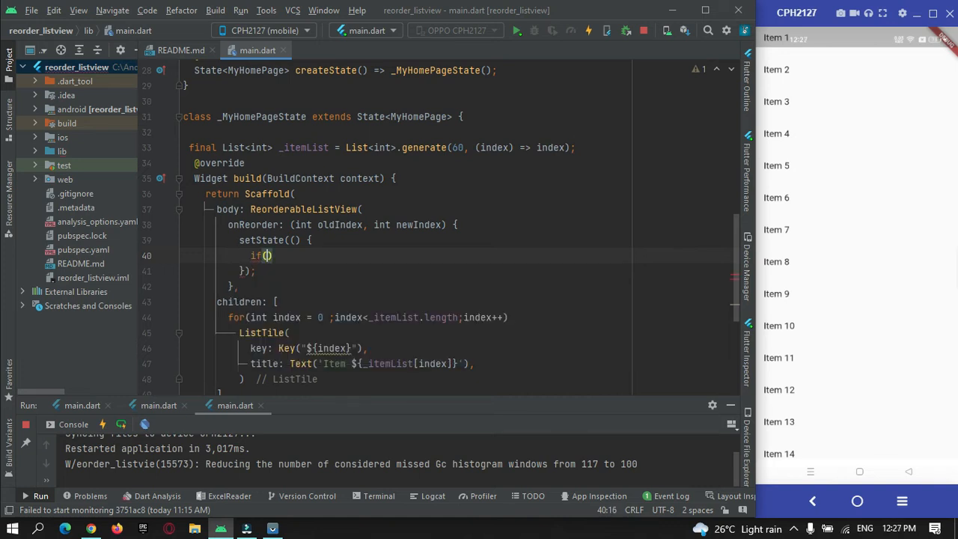
text(newIndex > old)
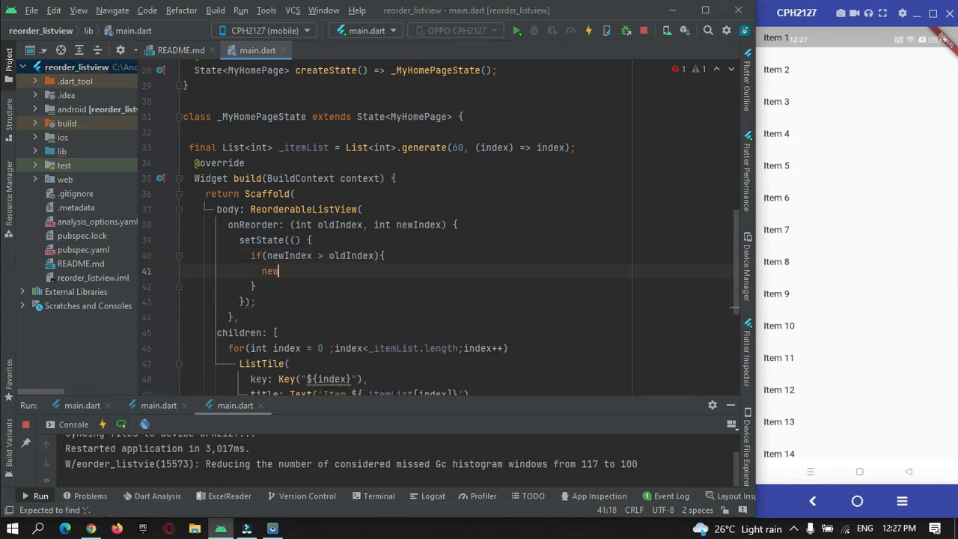
text(Index)
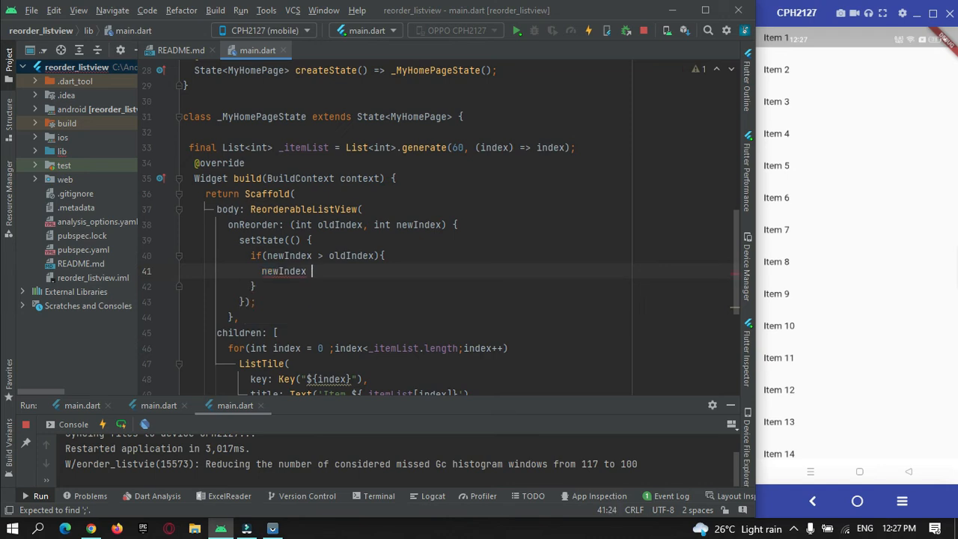
text(-1)
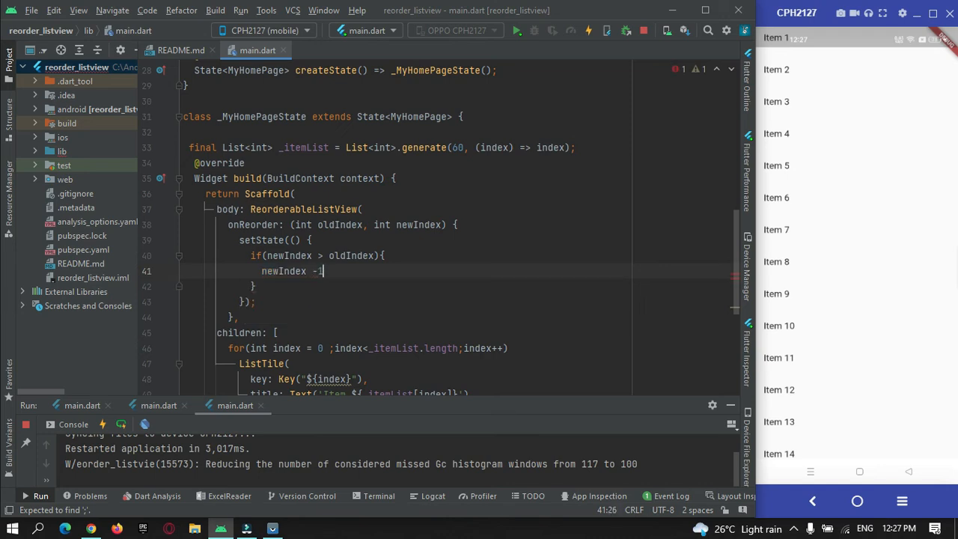
text(=1;)
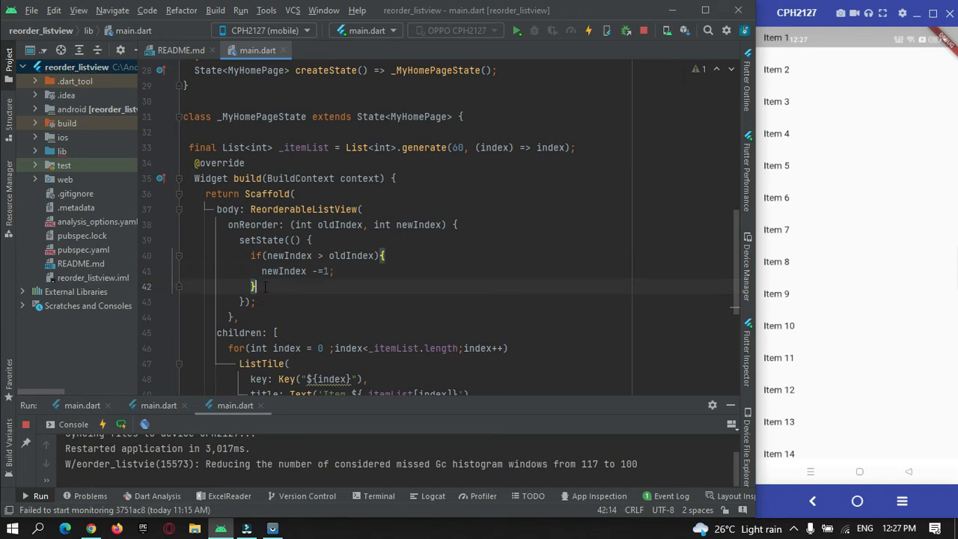
- Store the moved item with final int temp = _itemList[oldIndex];
text(final)
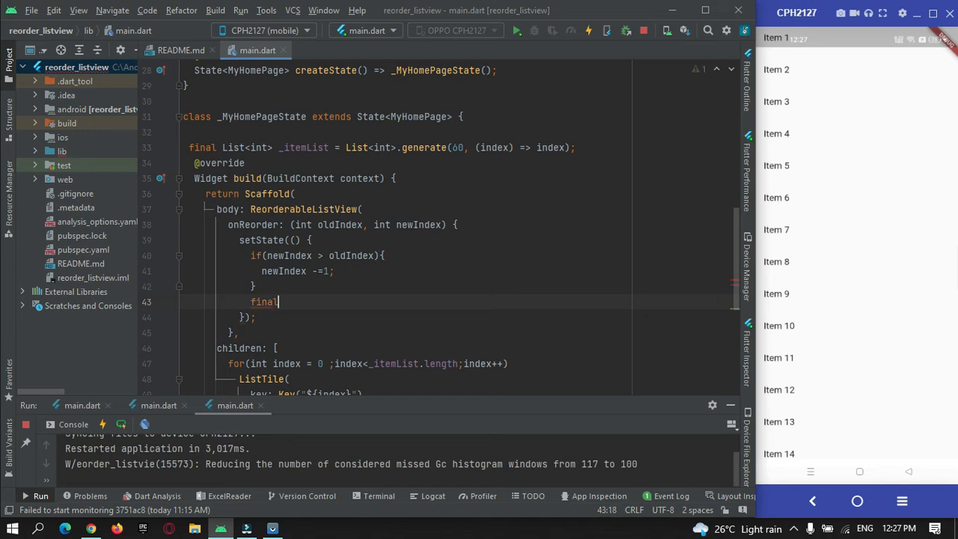
text(int)
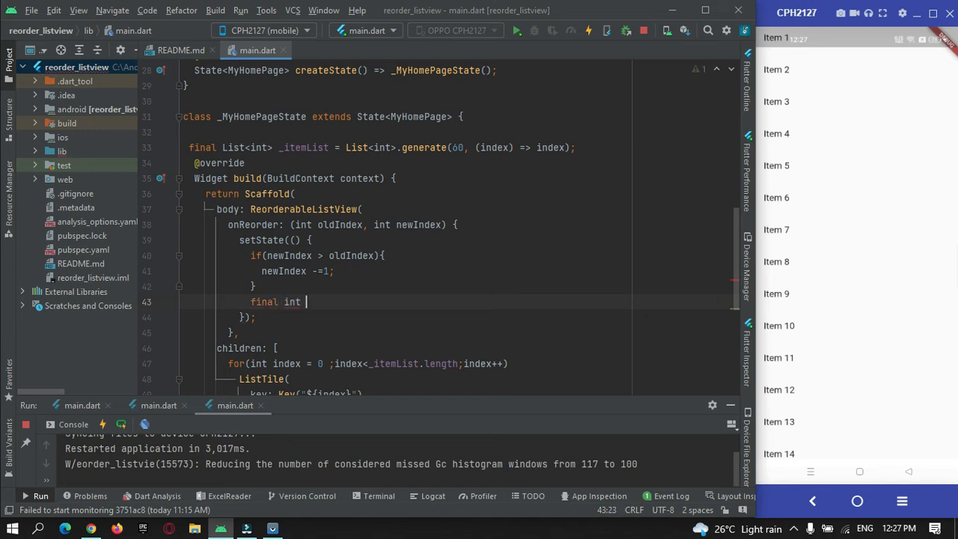
text(temp =)
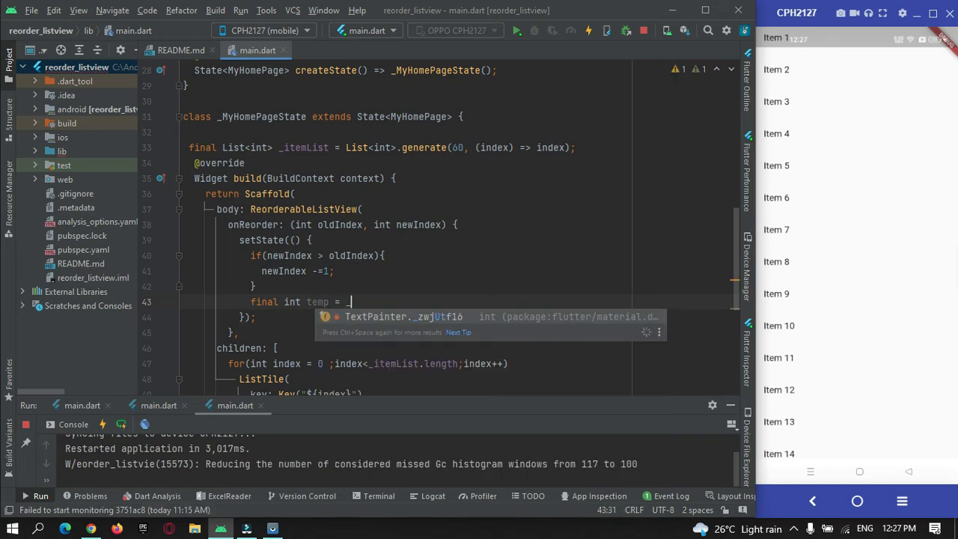
text(_itemList)
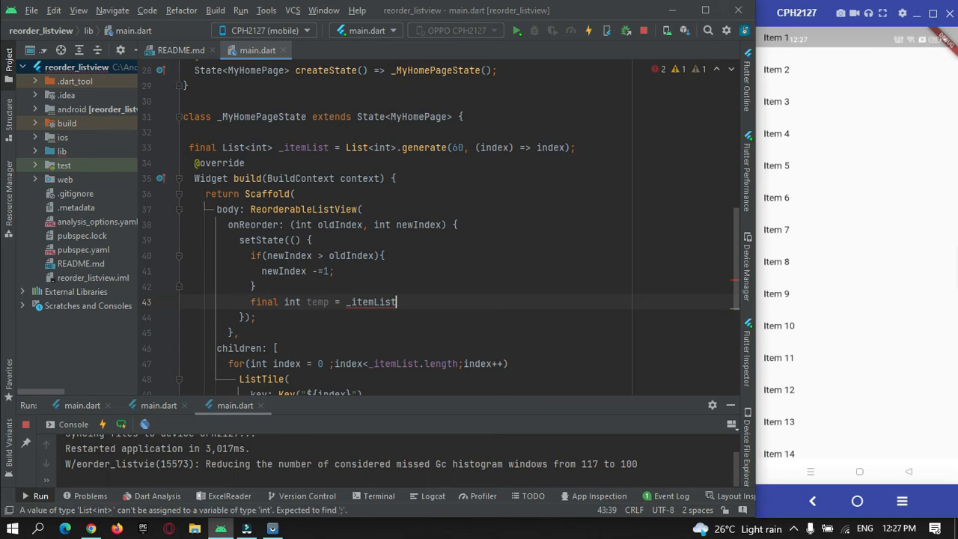
text([])
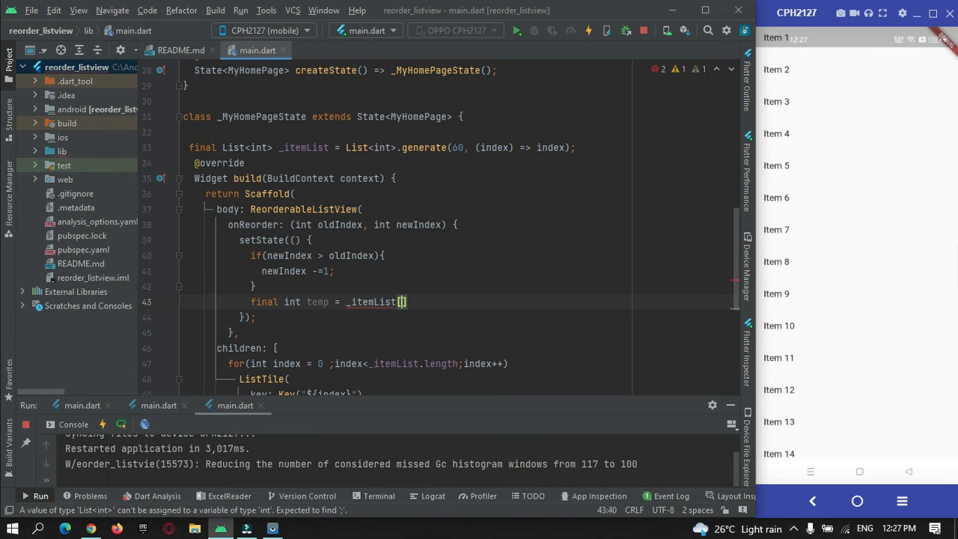
text(oldIndex)
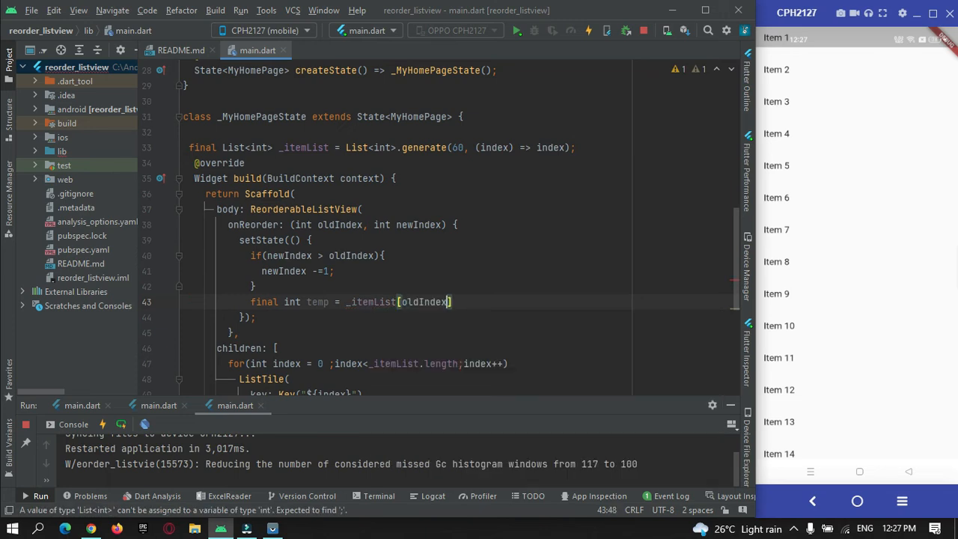
text(;)
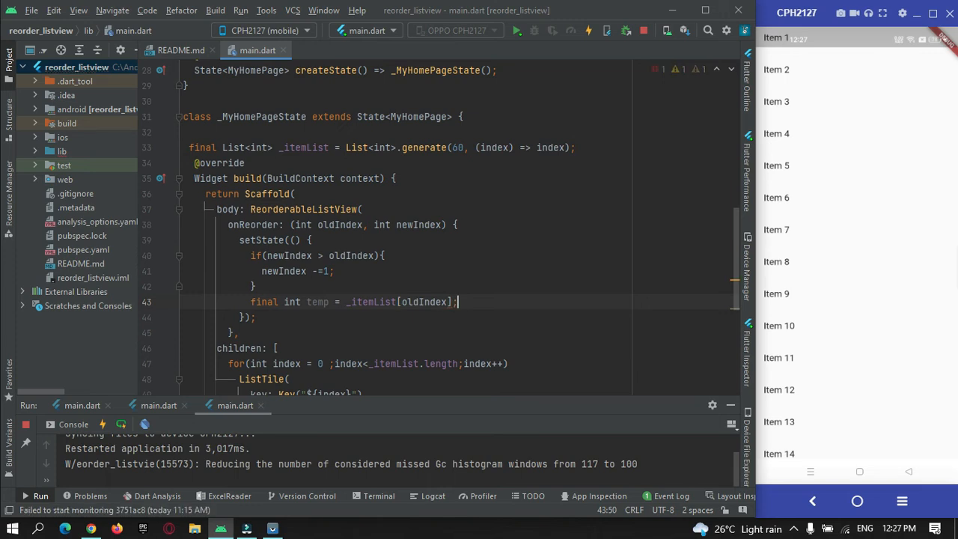
- Add _itemList.removeAt(oldIndex) and _itemList.insert(newIndex, temp) after the temp line
double_click(399, 301)
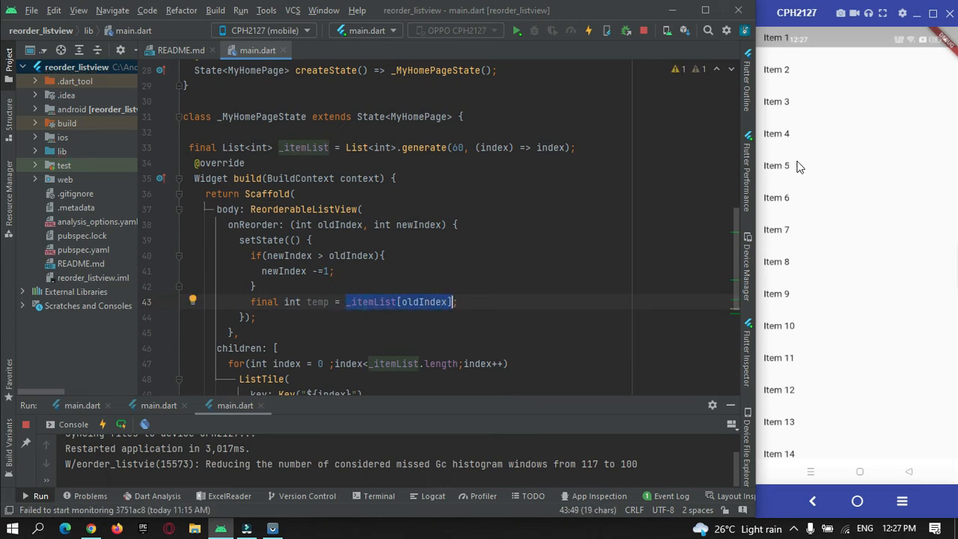
double_click(317, 301)
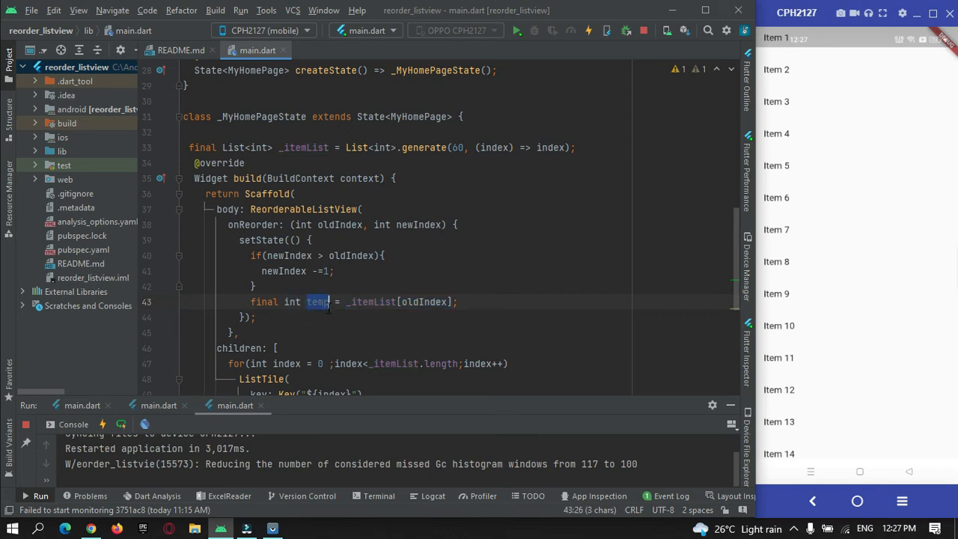
click(471, 301)
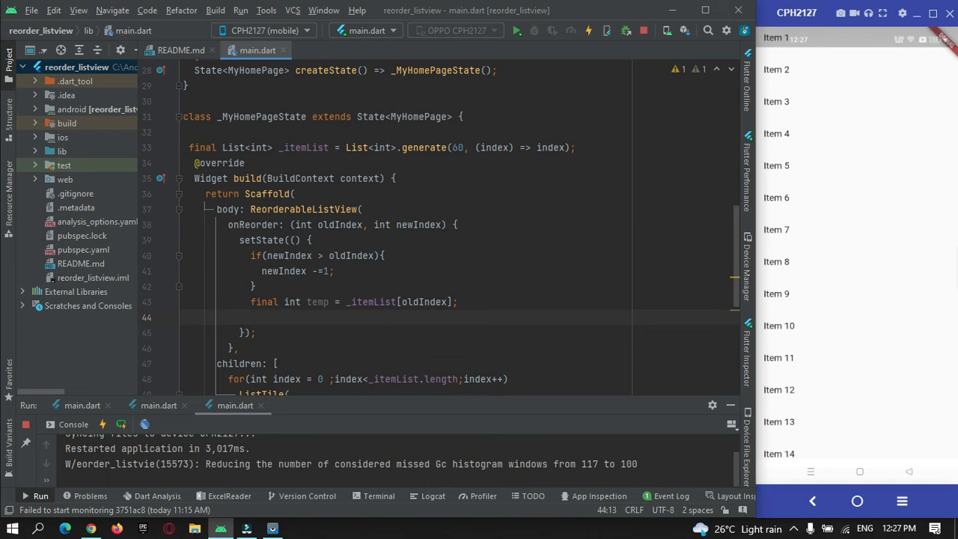
text(_itemList.re)
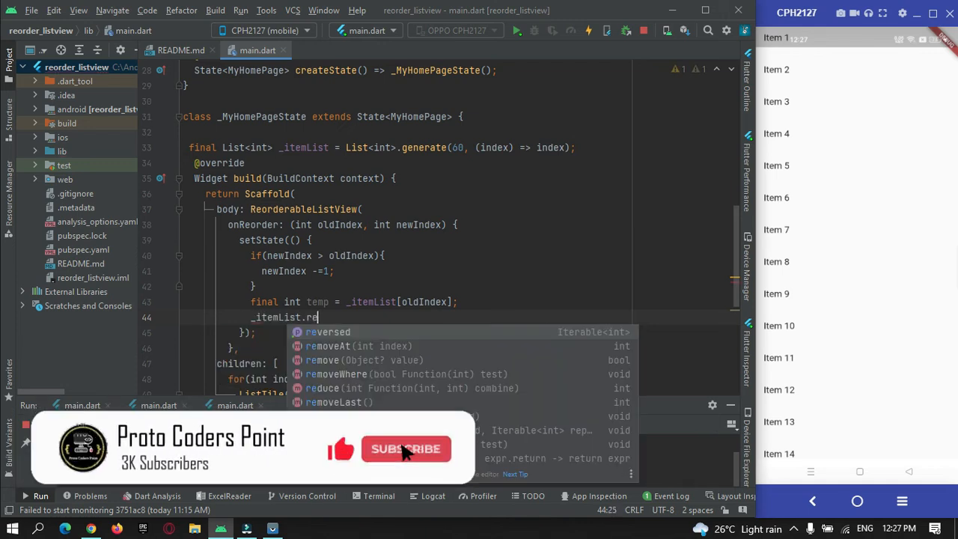
text(v)
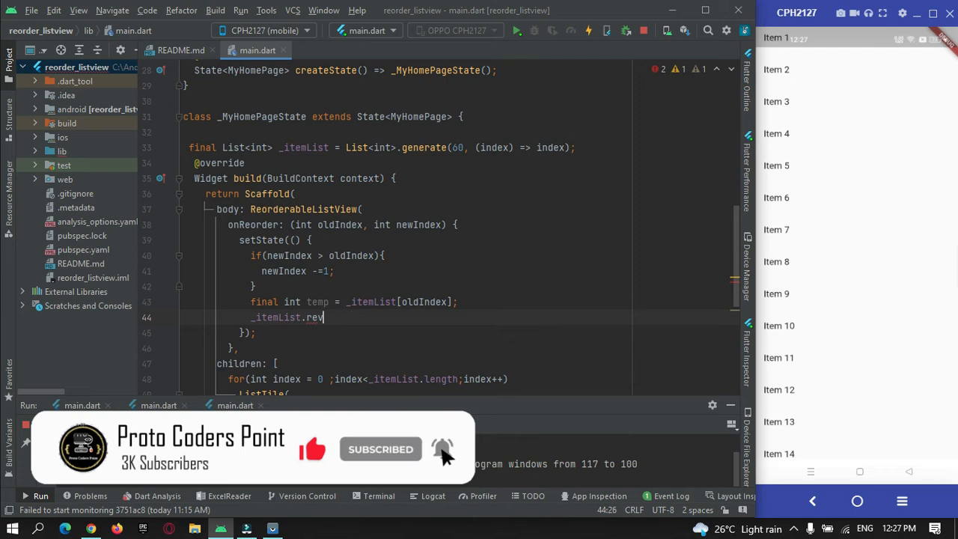
key(Backspace)
text(moveAt(oldIndex);)
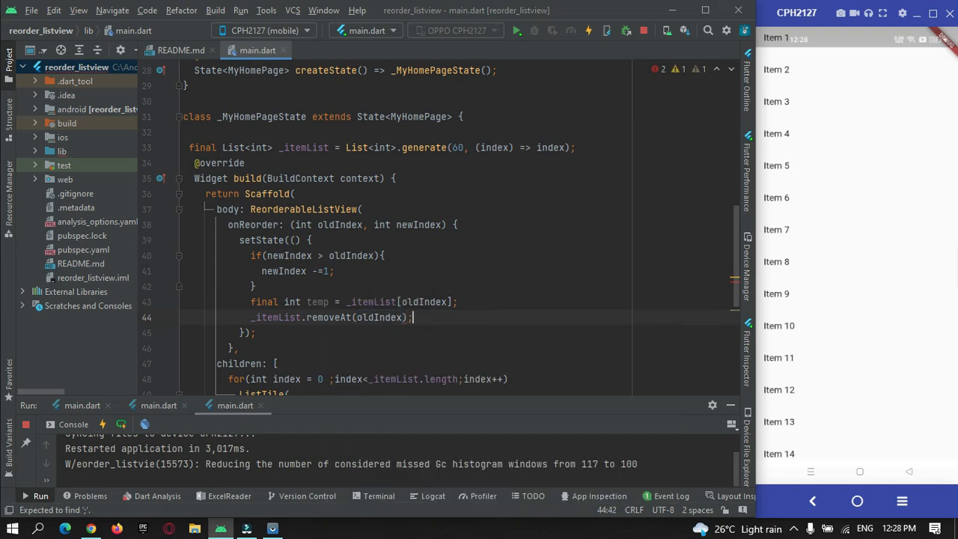
text(_)
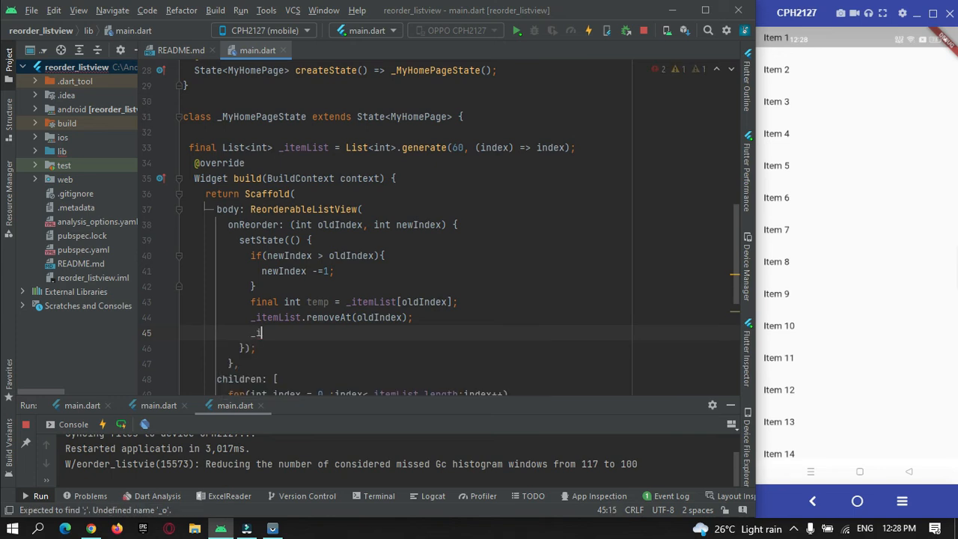
text(ist.insert(newIndex, element)
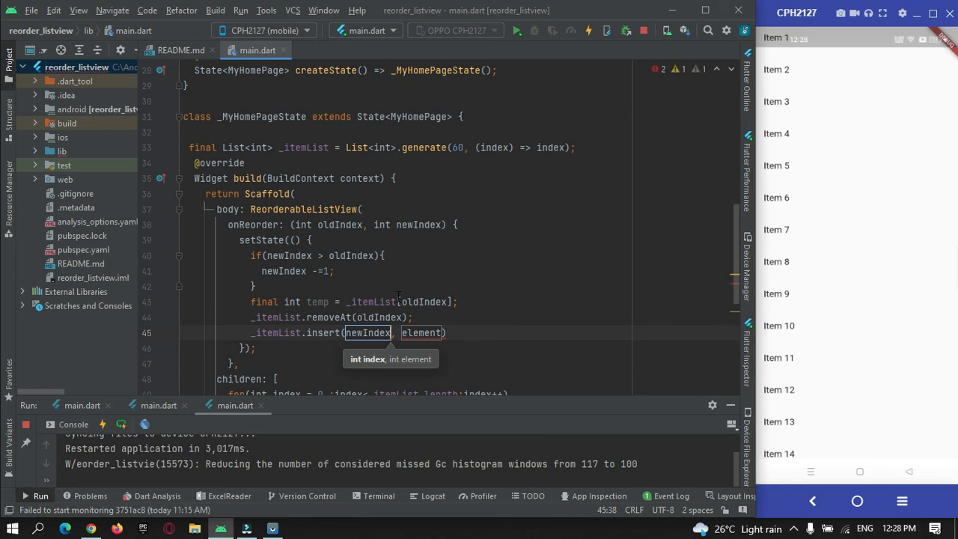
double_click(318, 301)
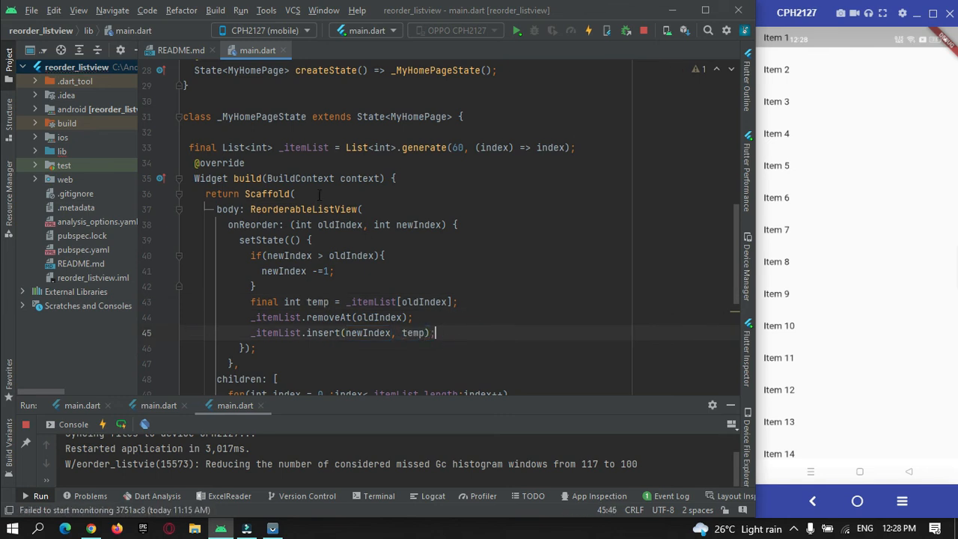
- Hot restart the app, then drag Item 3 on the phone to sit below Item 8
drag(251, 256, 435, 332)
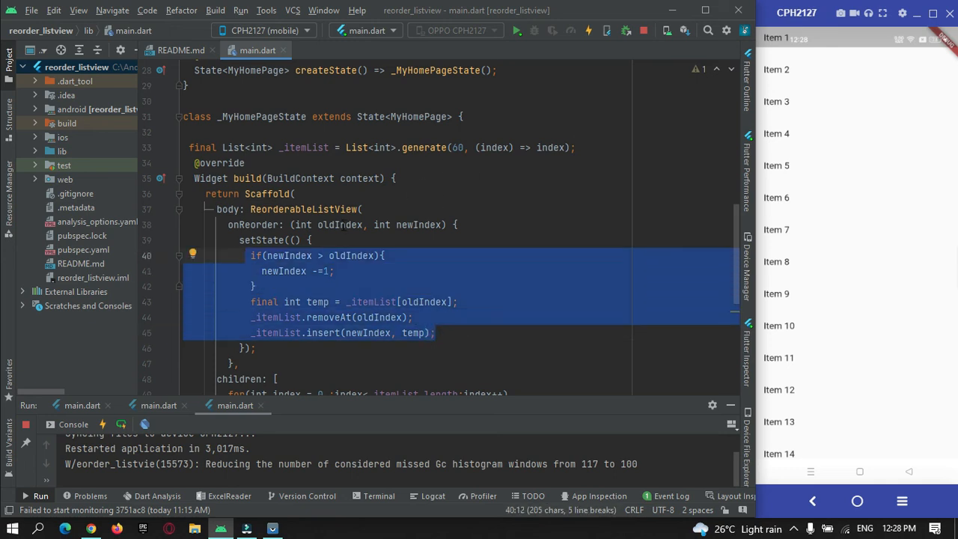
click(588, 30)
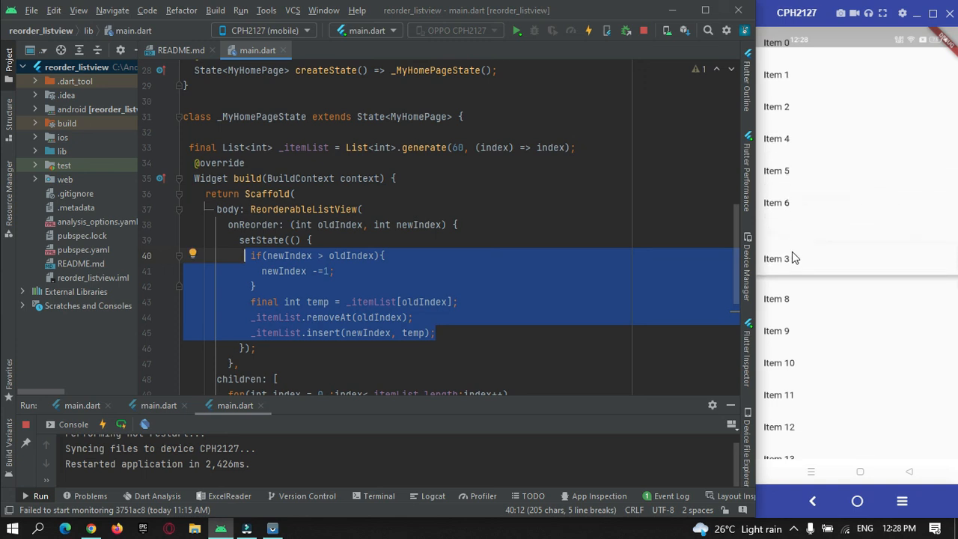
drag(776, 258, 806, 331)
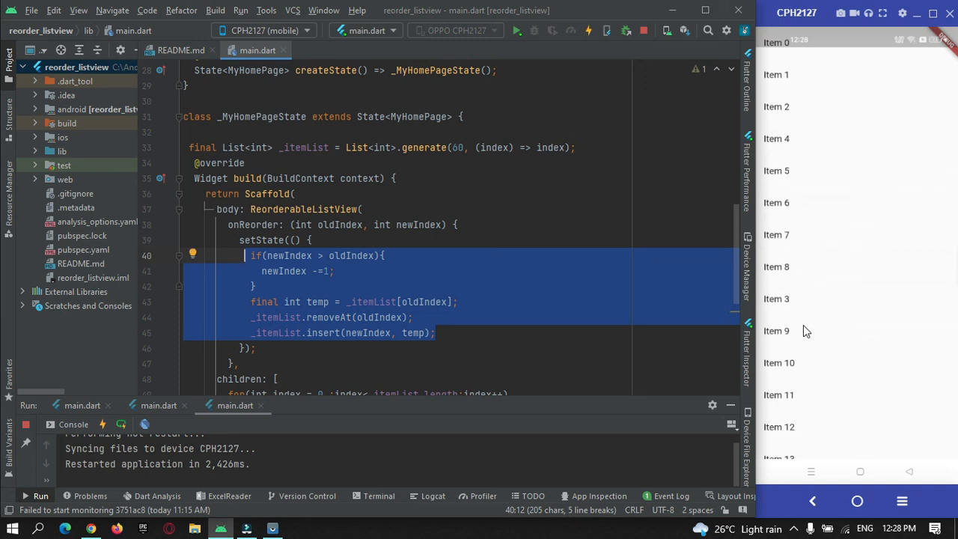